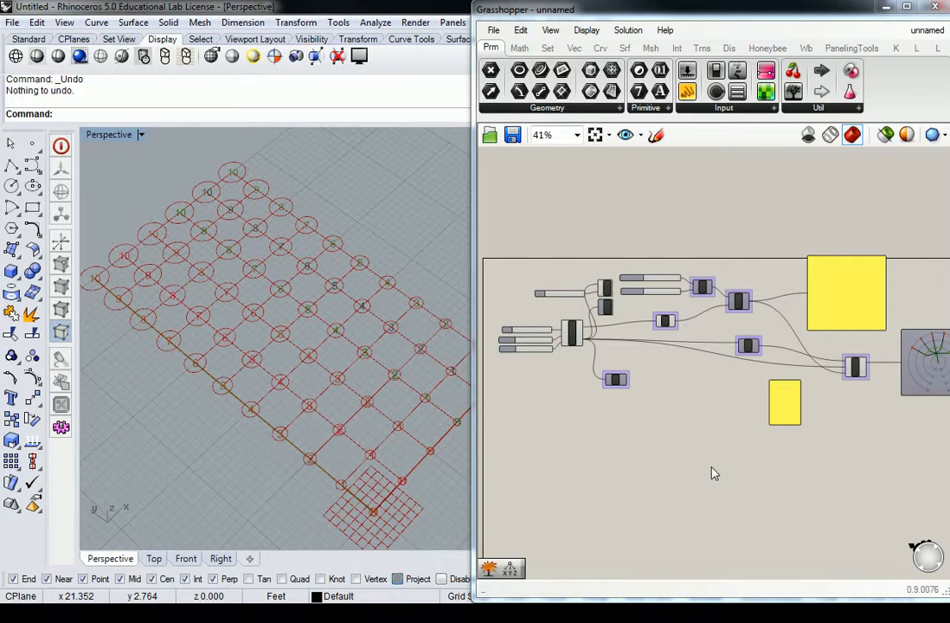
mouse_move(691, 434)
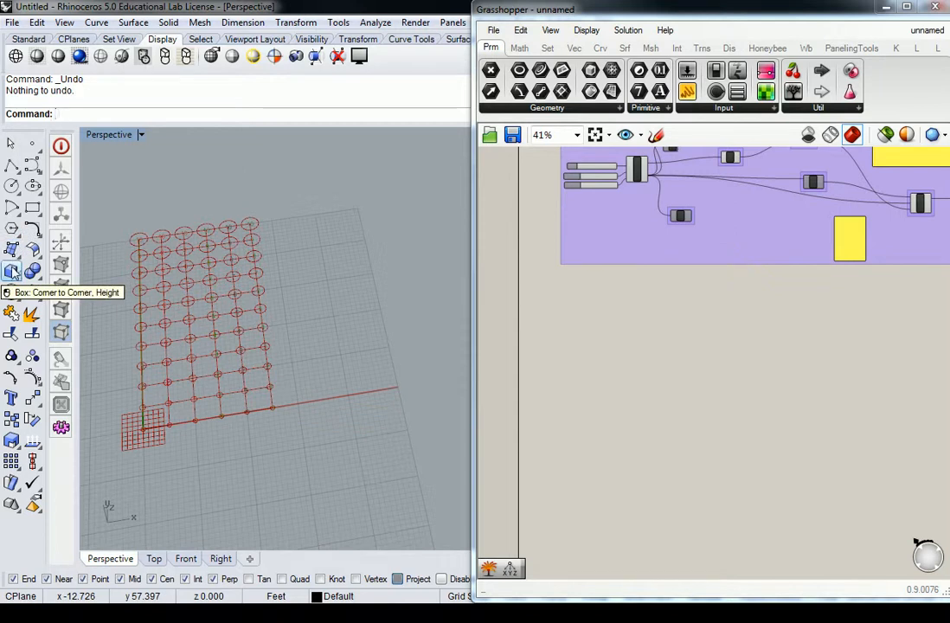
Start a corner-to-corner box and pick its first base corner beside the circle grid
click(12, 271)
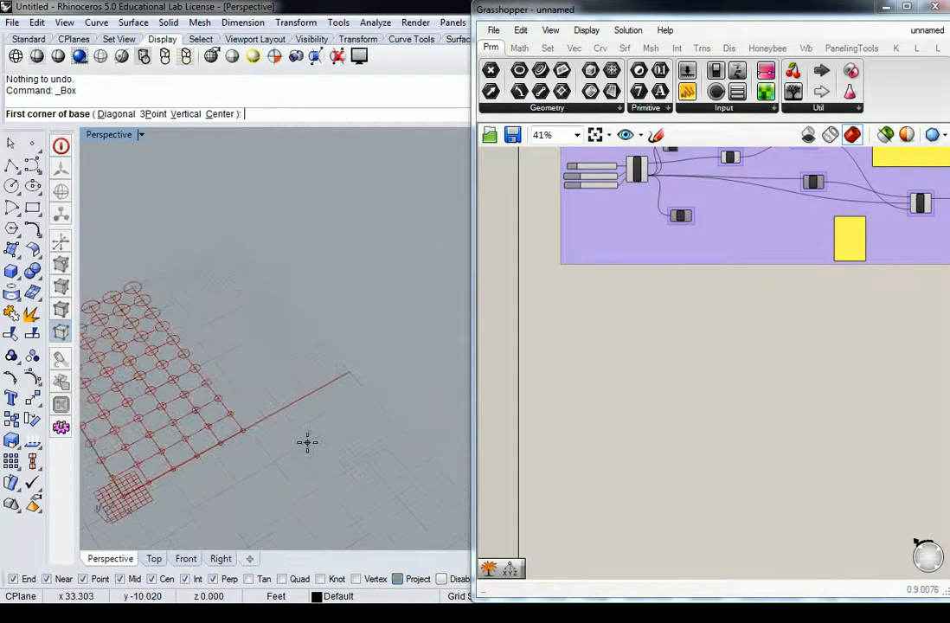
click(300, 423)
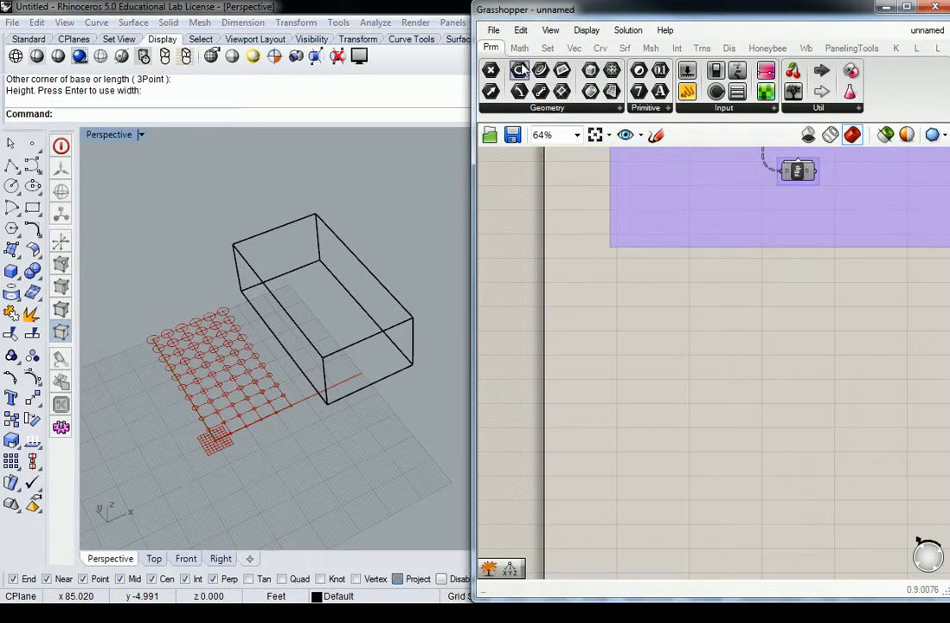
Drop a Box parameter from Params > Geometry onto an empty canvas area
click(547, 107)
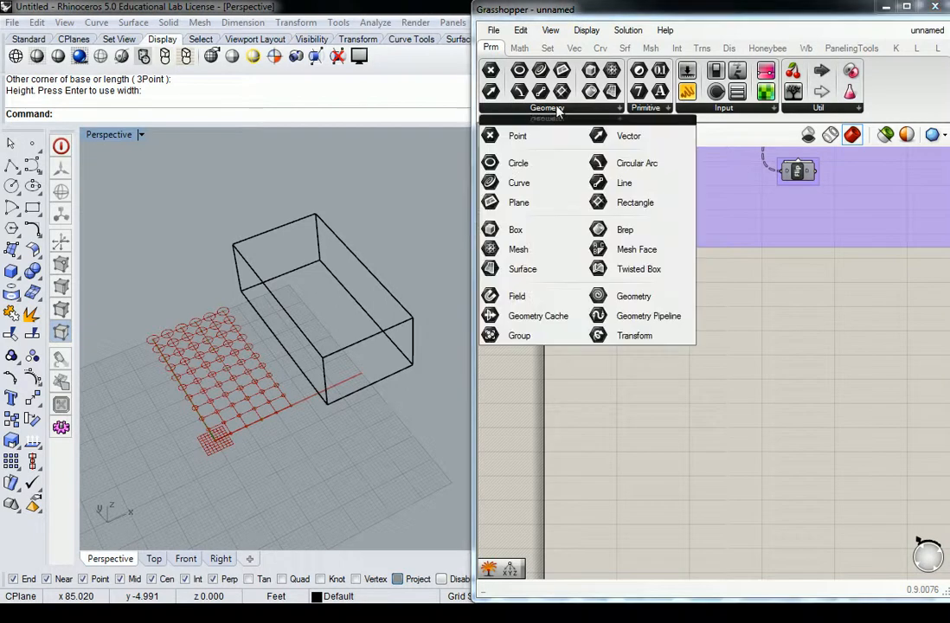
mouse_move(516, 230)
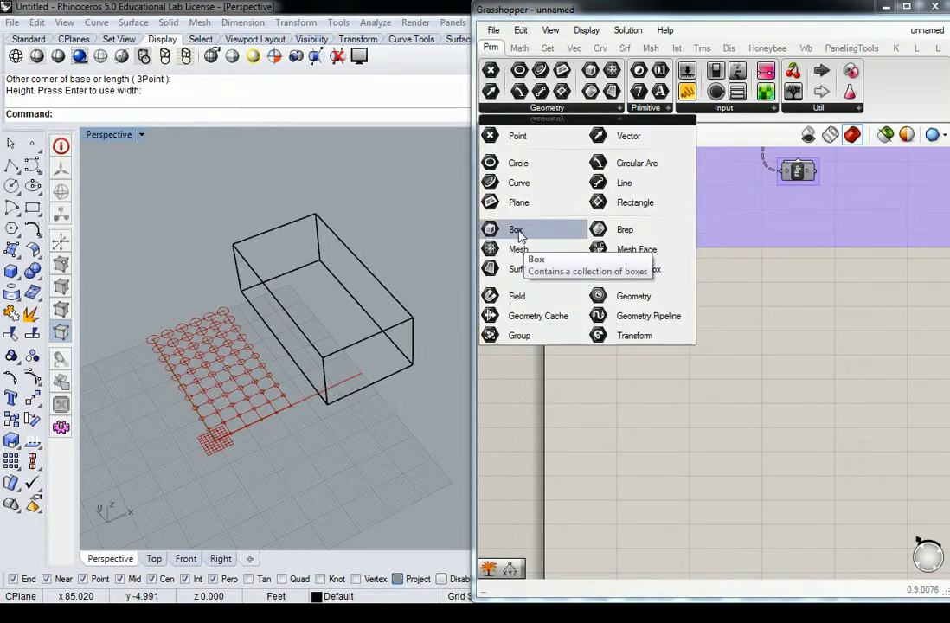
click(516, 230)
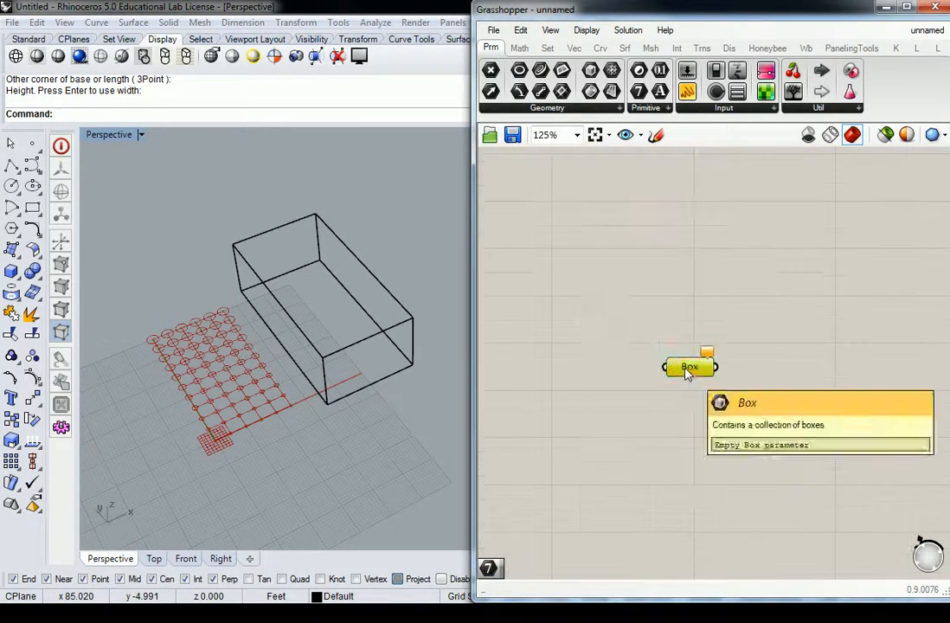
drag(690, 367, 620, 347)
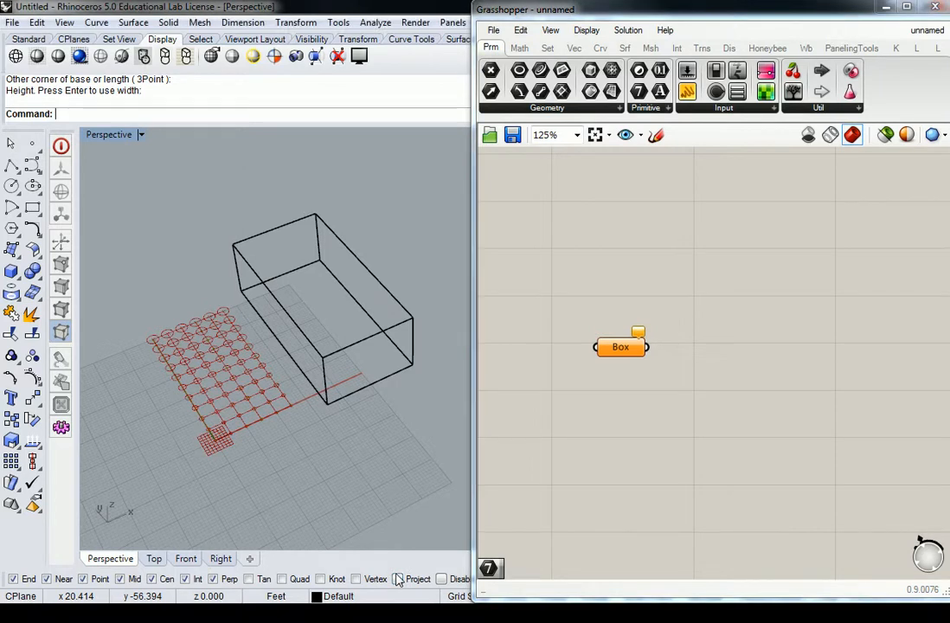
Assign the box drawn in Rhino to the Box parameter with Set one Box
right_click(620, 346)
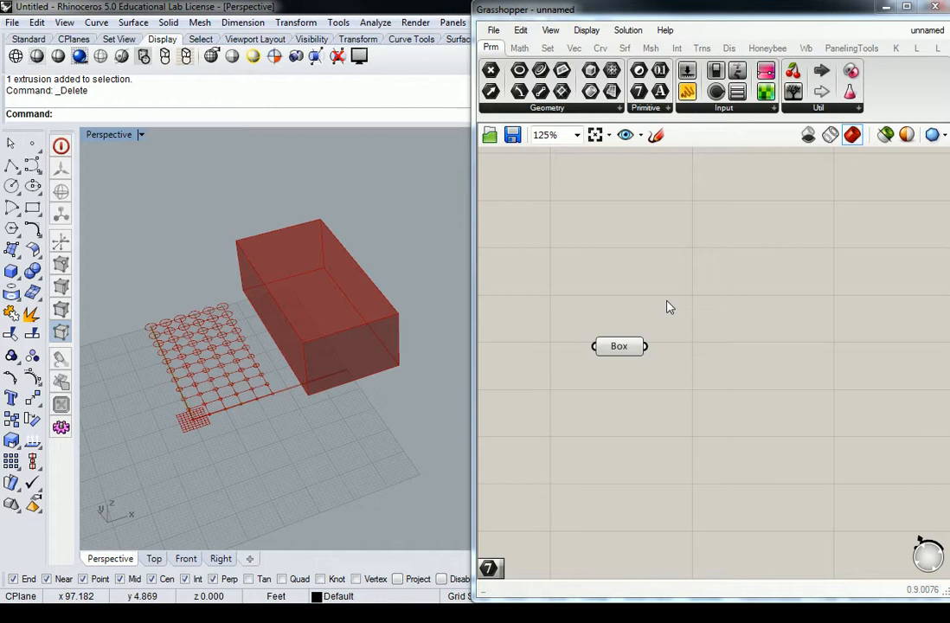
mouse_move(929, 506)
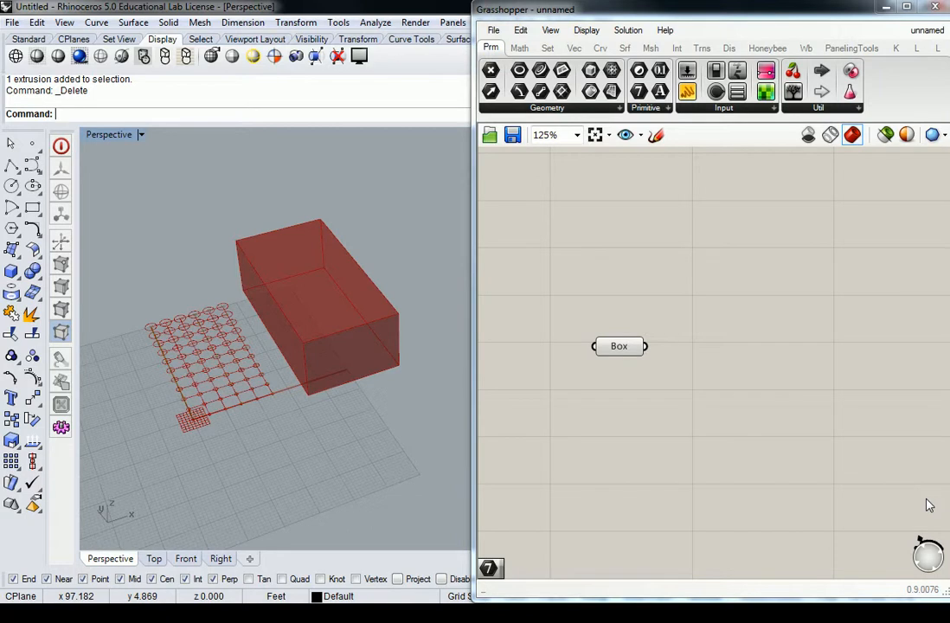
mouse_move(698, 259)
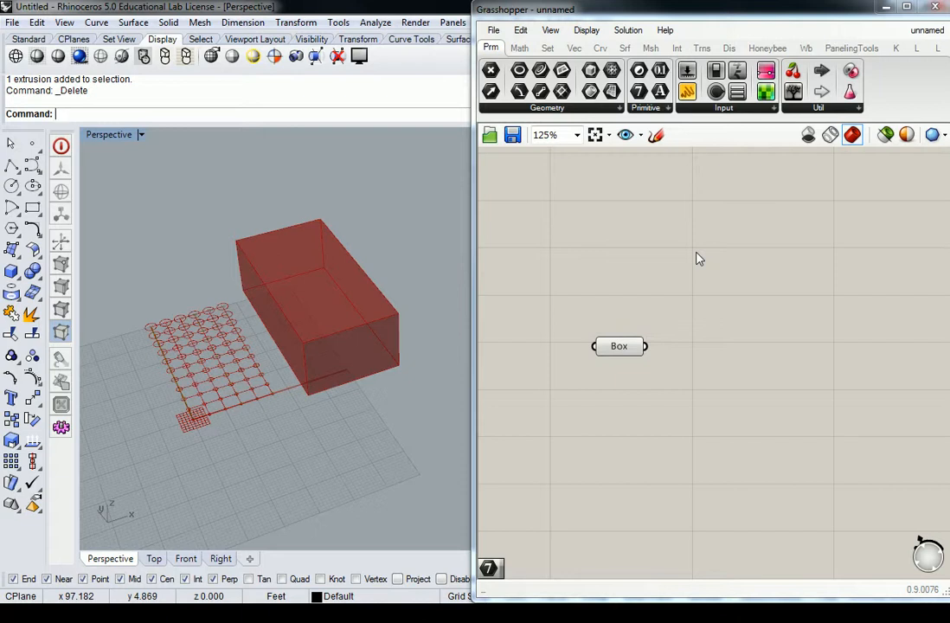
mouse_move(240, 374)
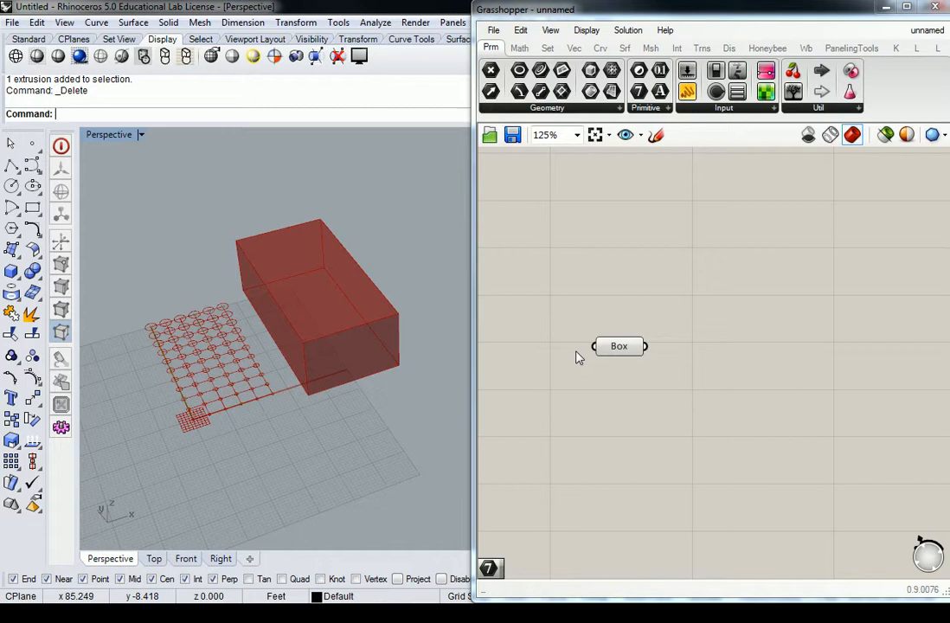
mouse_move(679, 302)
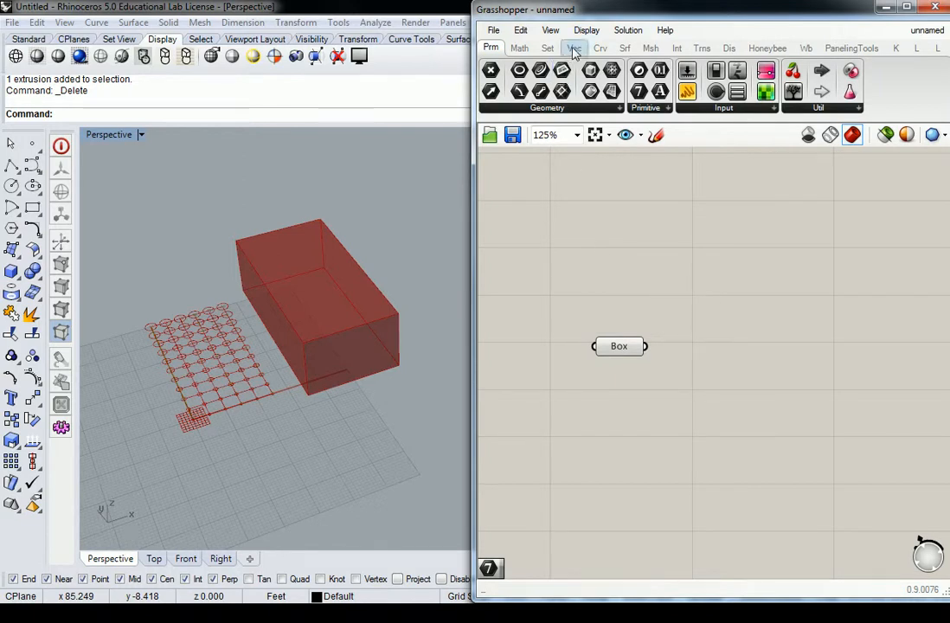
Add Populate 3D from the Vector > Grid dropdown beside the Box parameter
click(574, 47)
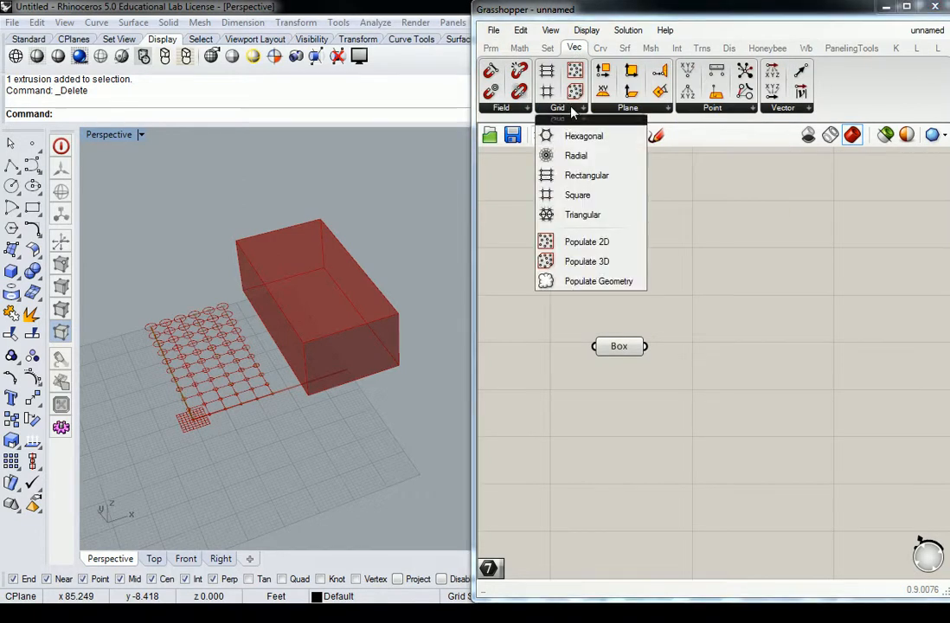
mouse_move(586, 262)
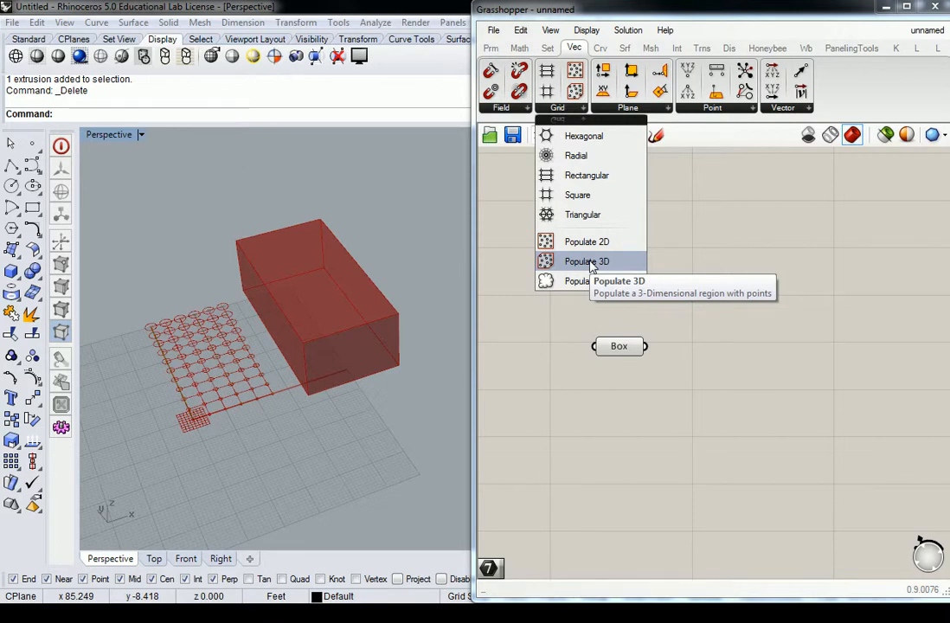
click(587, 261)
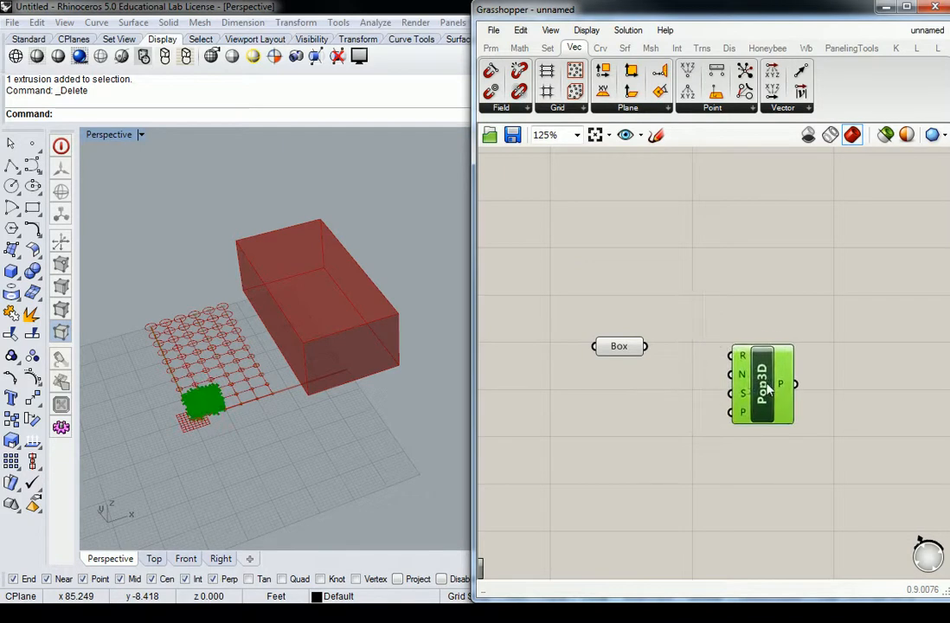
mouse_move(742, 356)
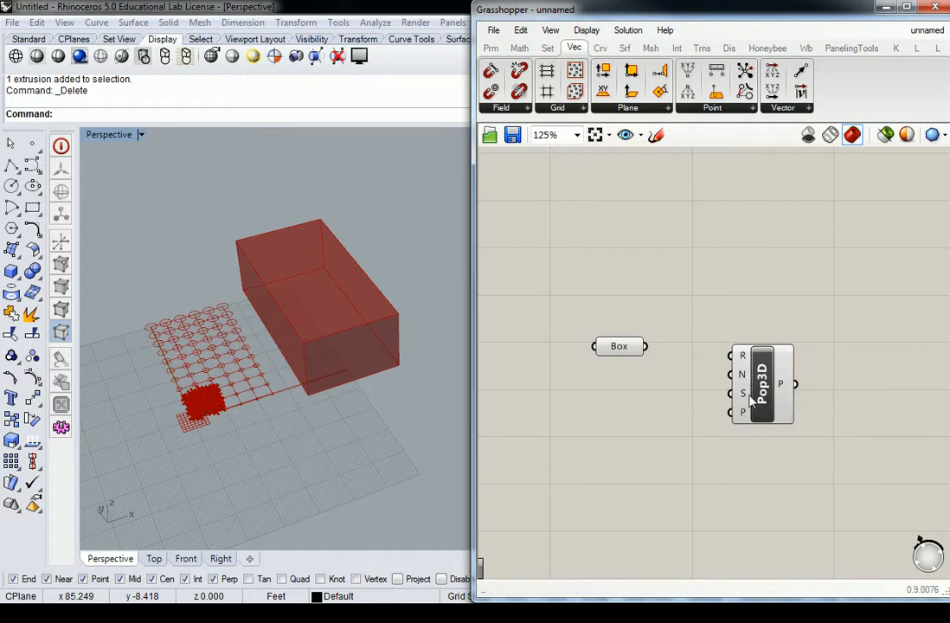
mouse_move(742, 394)
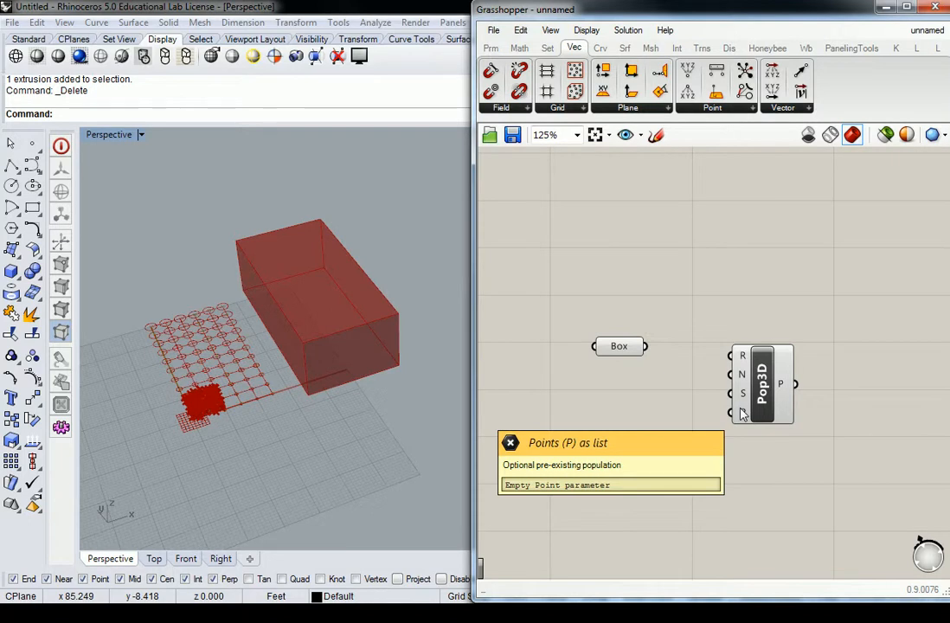
mouse_move(646, 326)
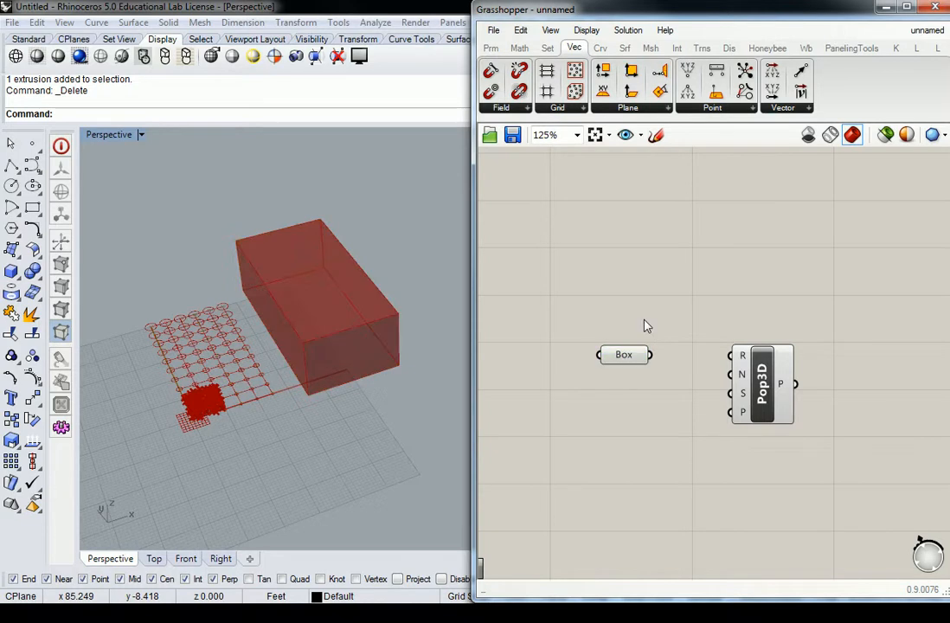
mouse_move(657, 368)
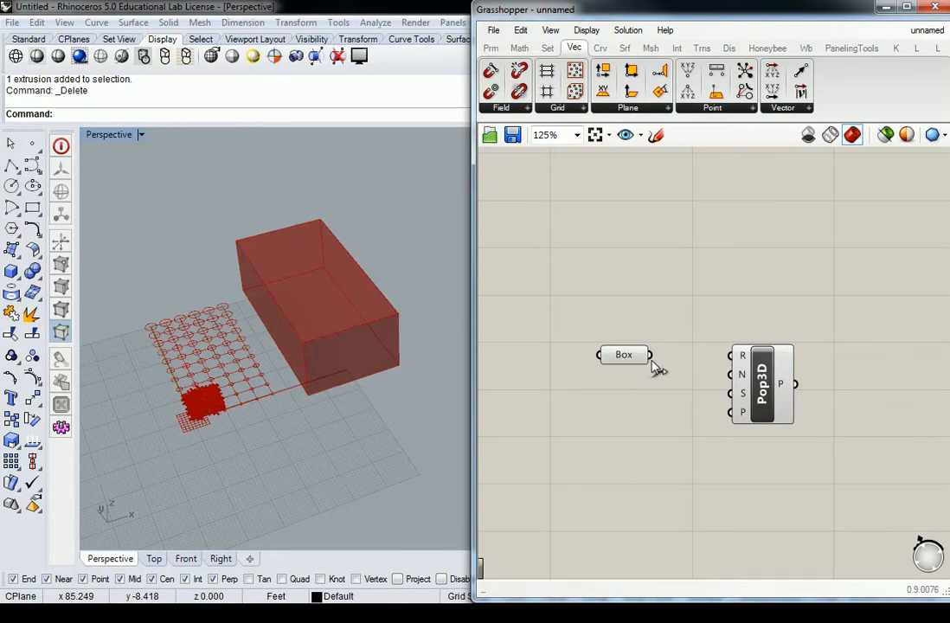
Wire the Box parameter into Populate 3D's region input and select Pop3D
drag(650, 354, 729, 355)
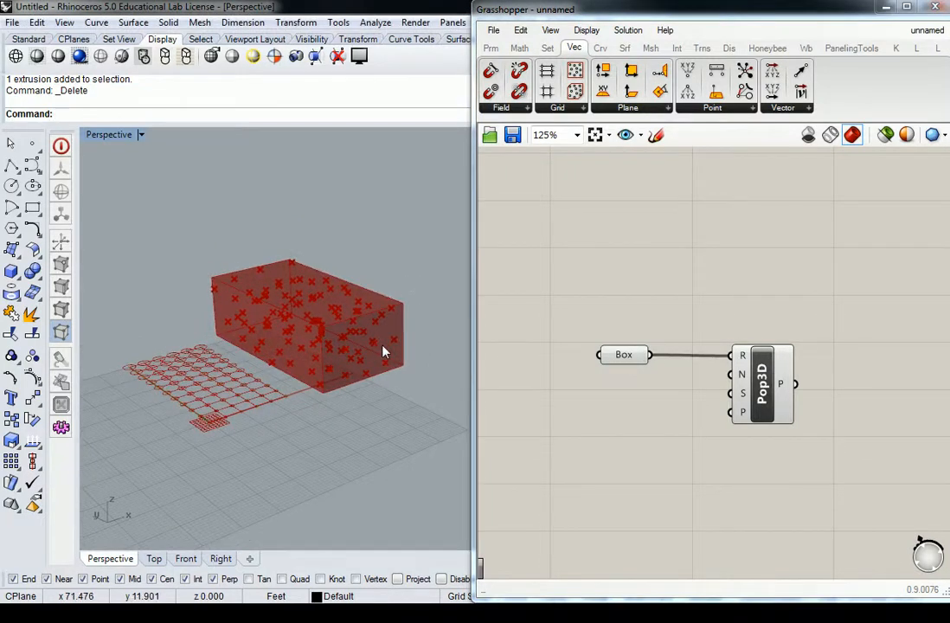
click(761, 383)
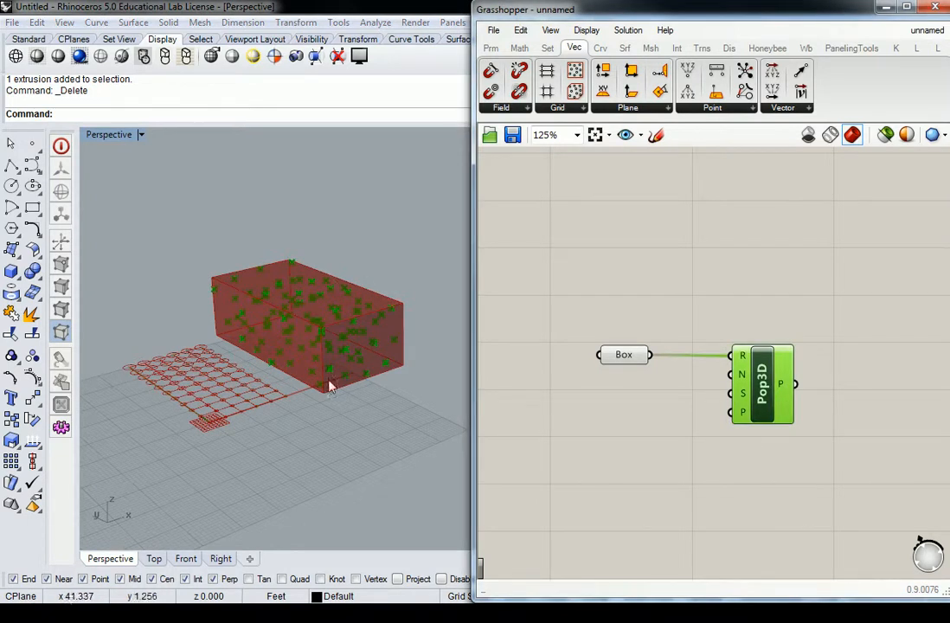
mouse_move(327, 314)
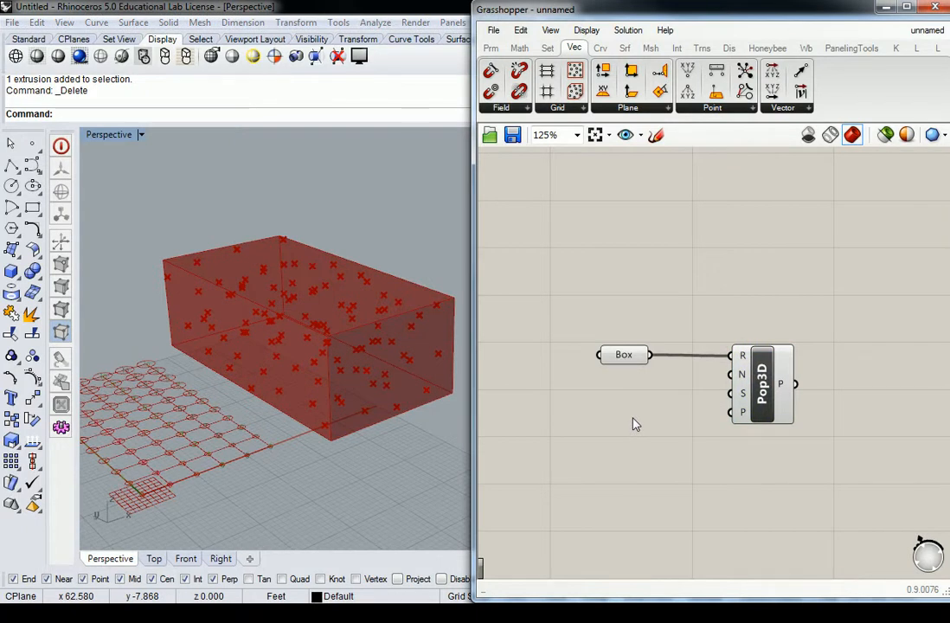
mouse_move(914, 407)
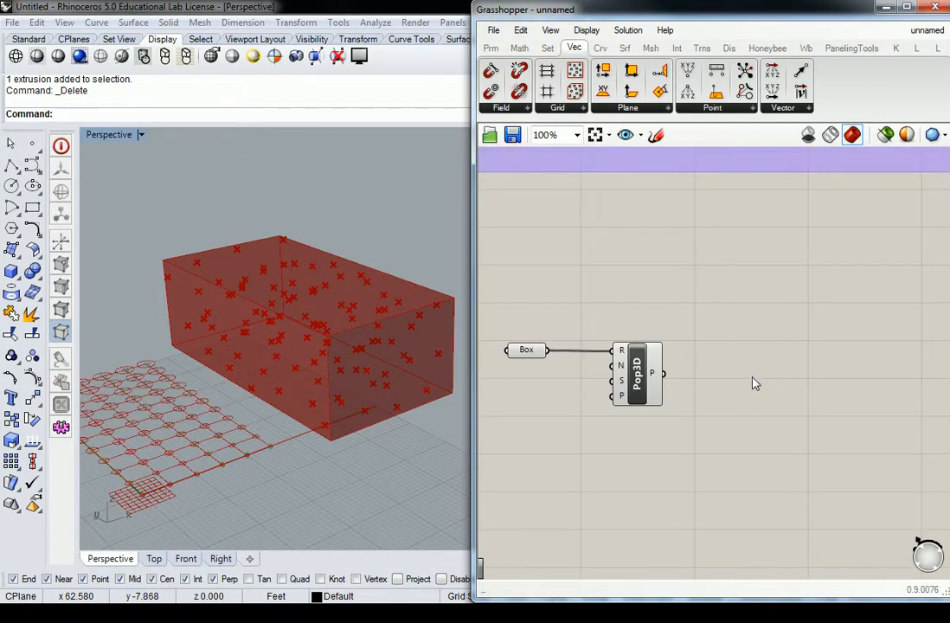
mouse_move(722, 355)
text(Vect > Grid)
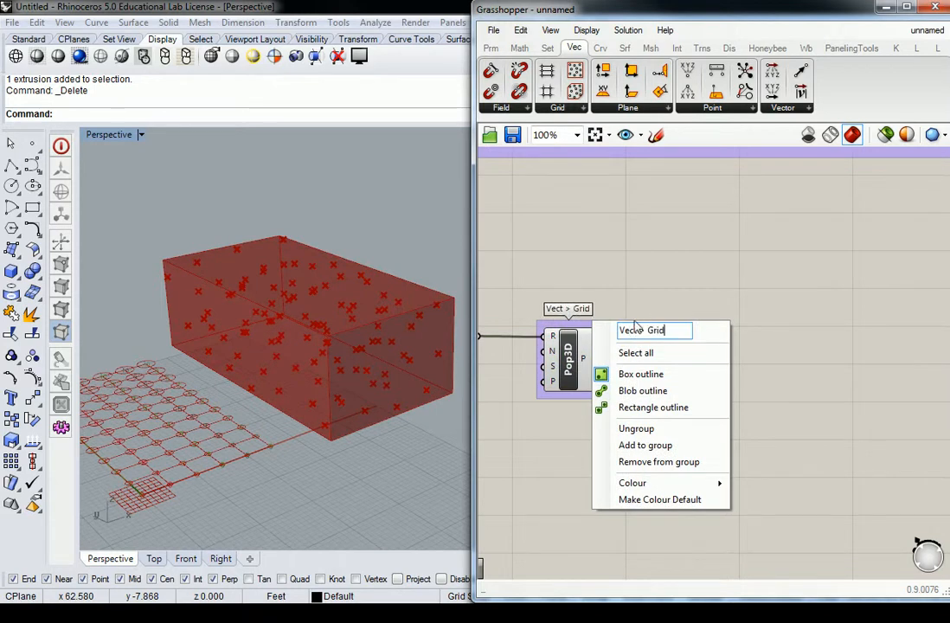
Add a Cull Pattern component from Set > Sequence and group it
click(547, 47)
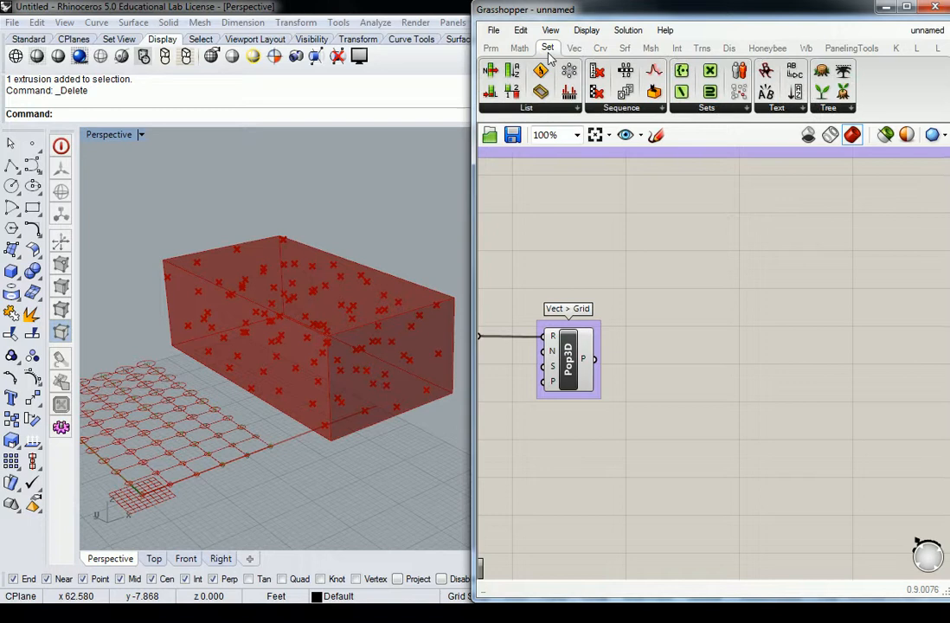
click(621, 108)
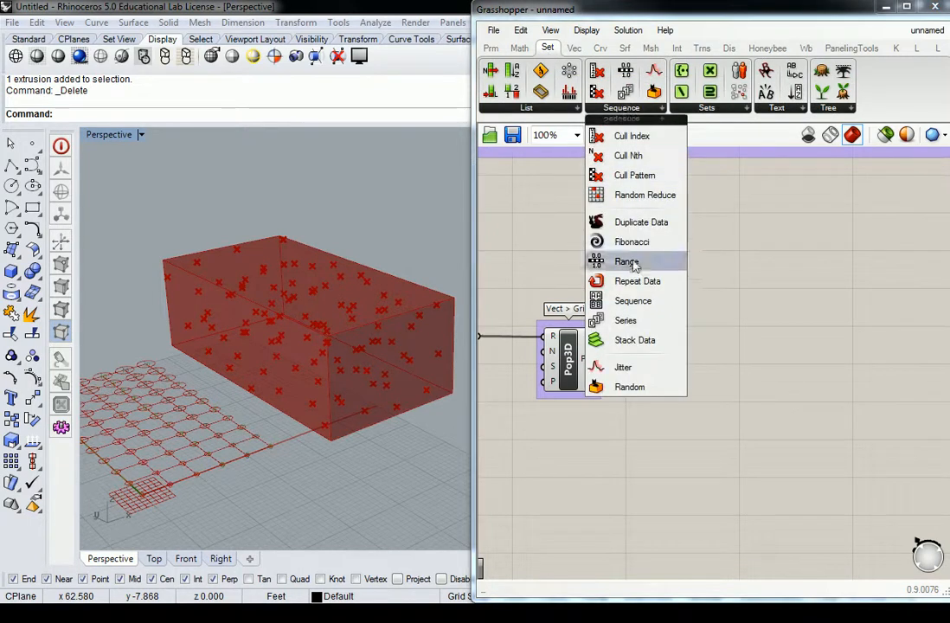
mouse_move(633, 175)
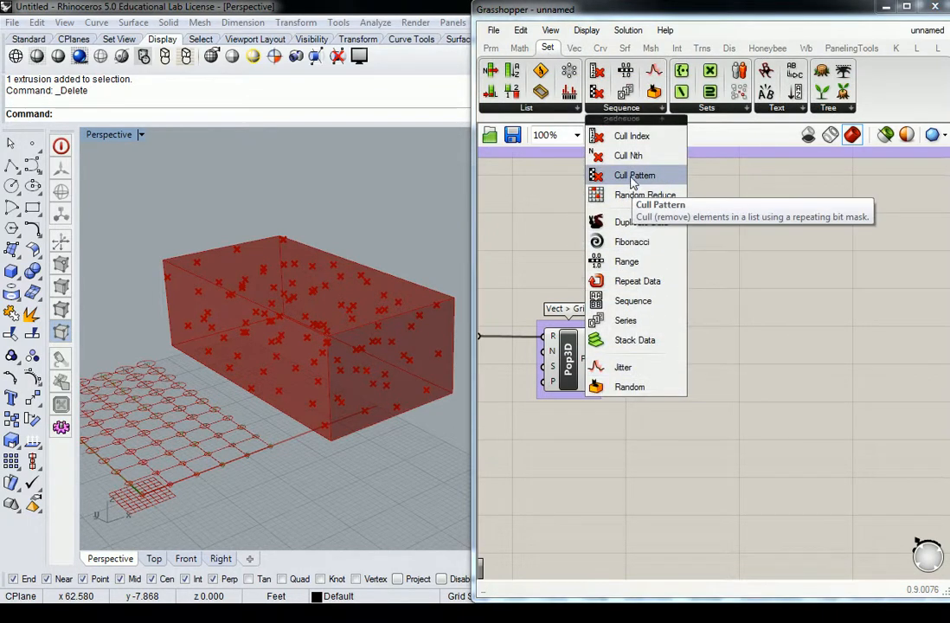
click(634, 174)
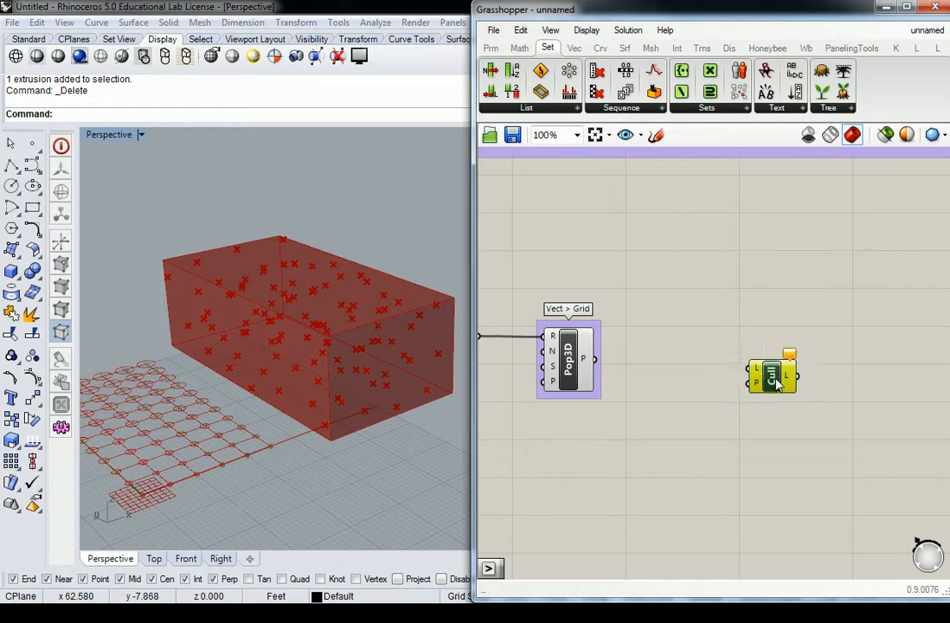
right_click(770, 373)
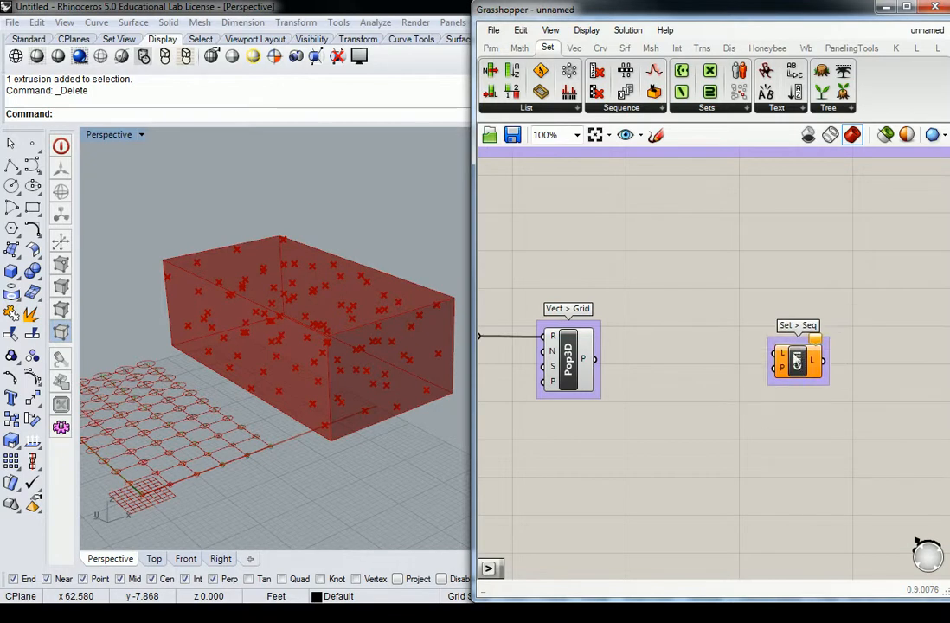
mouse_move(783, 359)
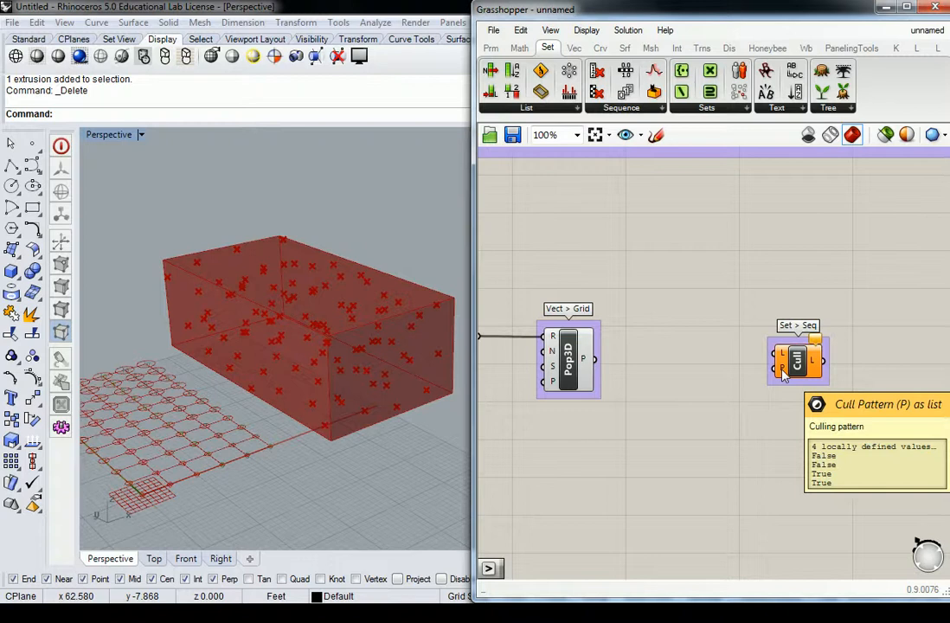
mouse_move(740, 372)
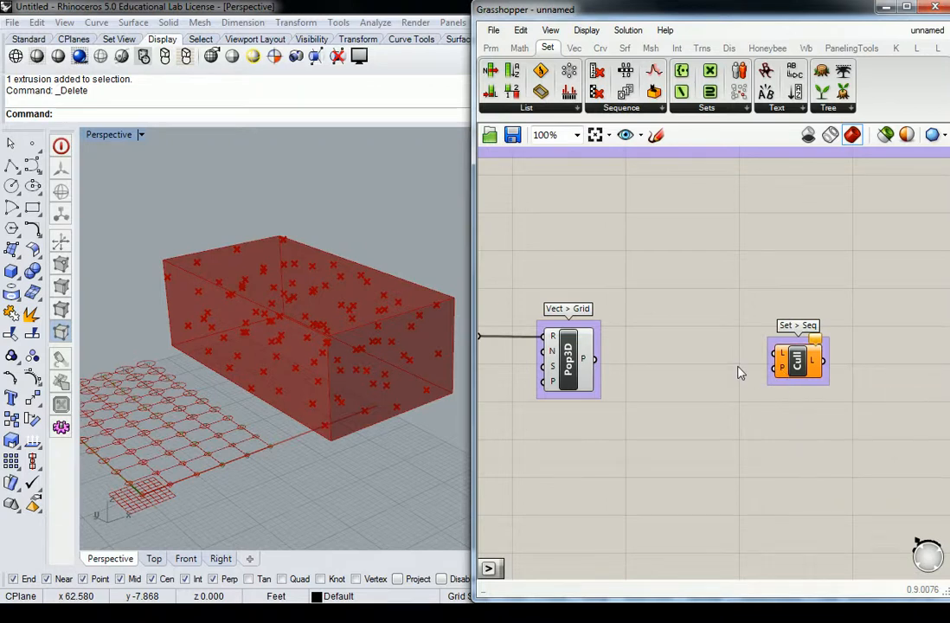
Shift the Cull group right and feed the Pop3D points into its list input
drag(798, 359, 815, 363)
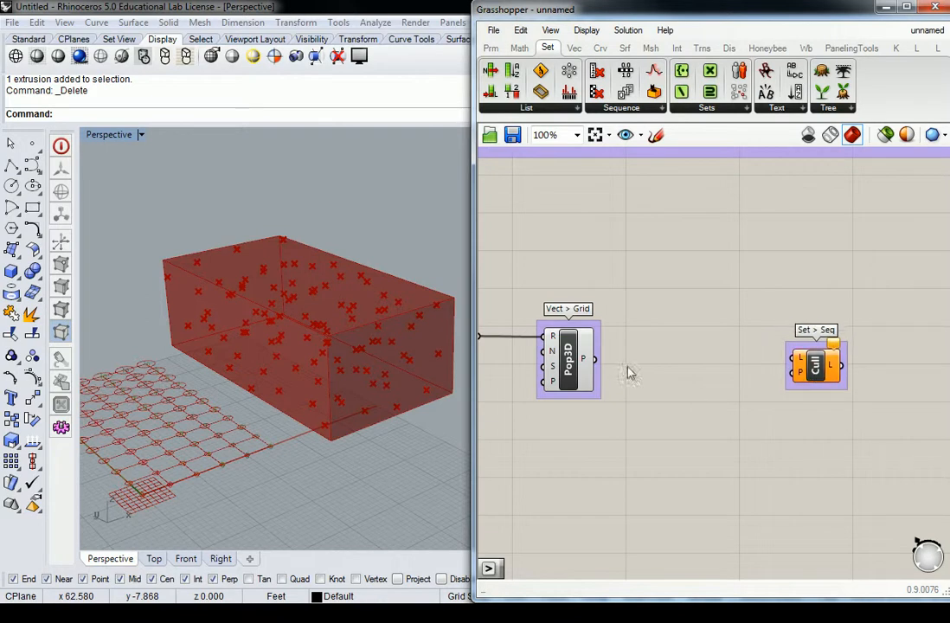
drag(595, 358, 800, 363)
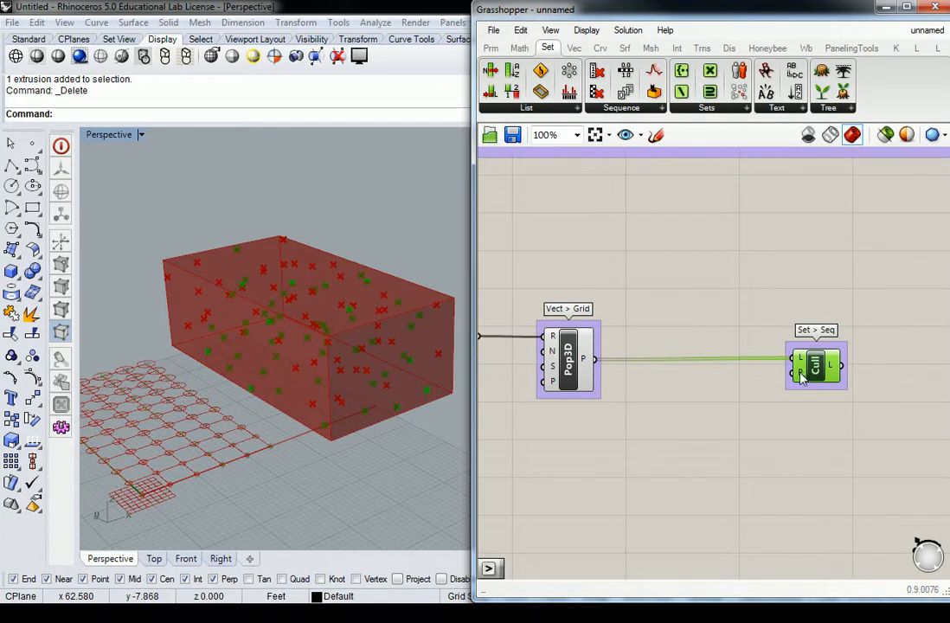
mouse_move(806, 359)
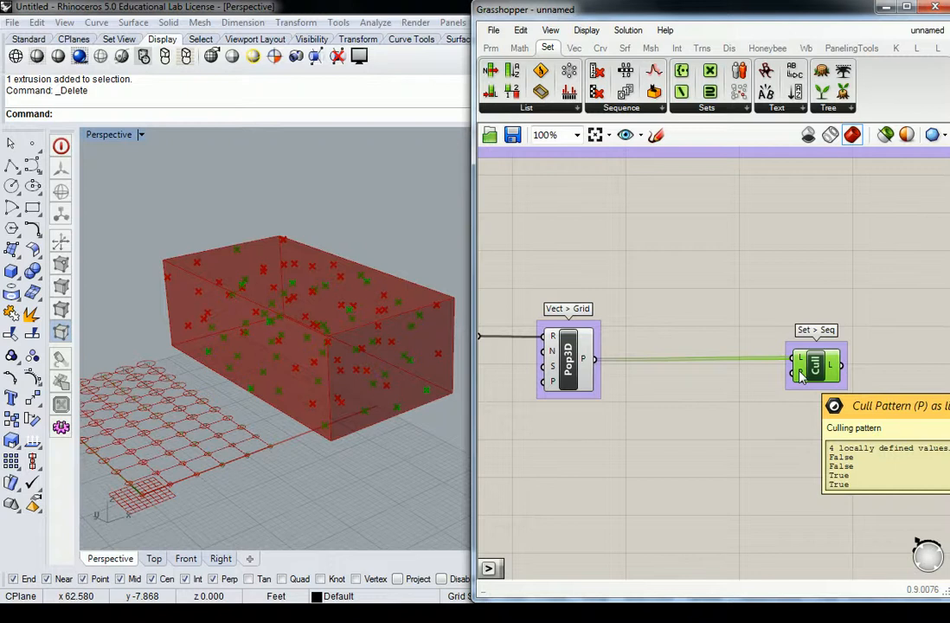
click(491, 48)
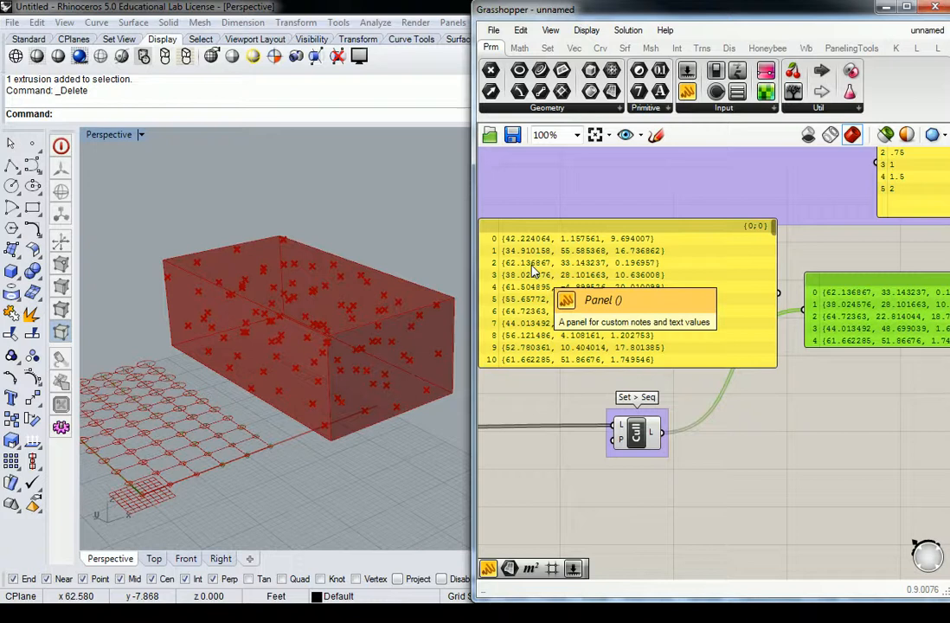
scroll(down, 3)
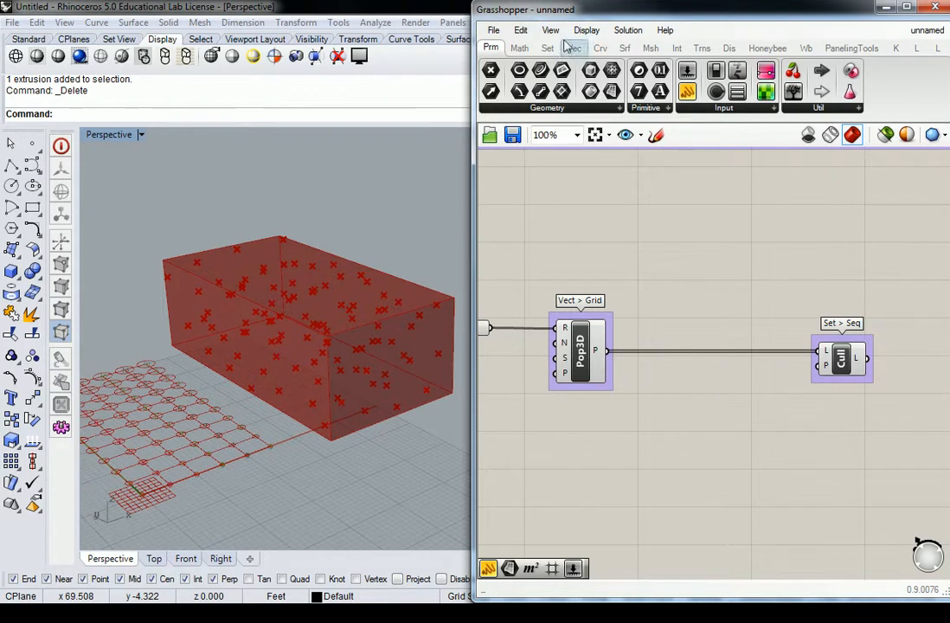
Add a Larger Than component and measure the grid's Y length as 63.347 feet
click(519, 48)
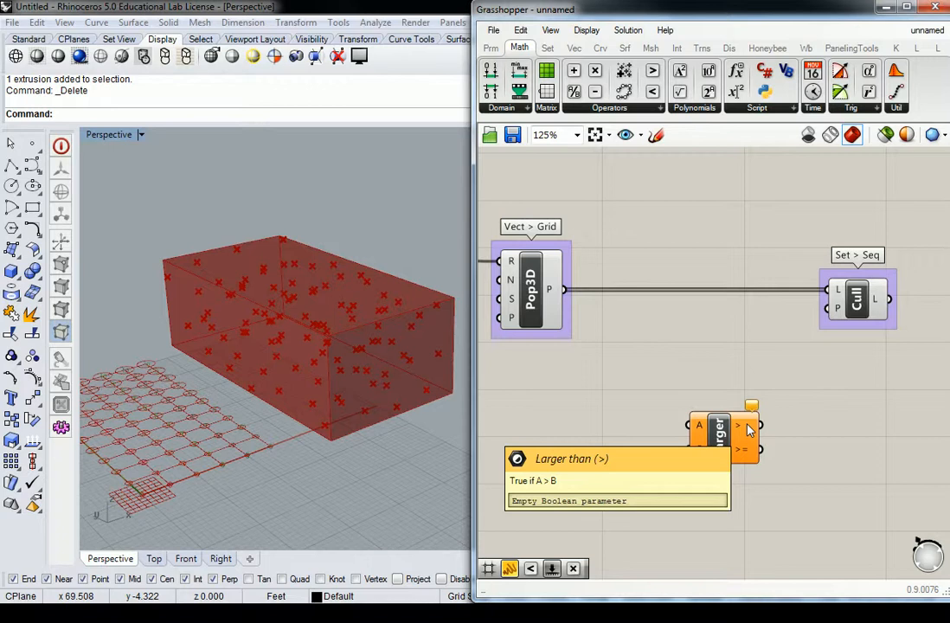
mouse_move(688, 439)
text(Distance)
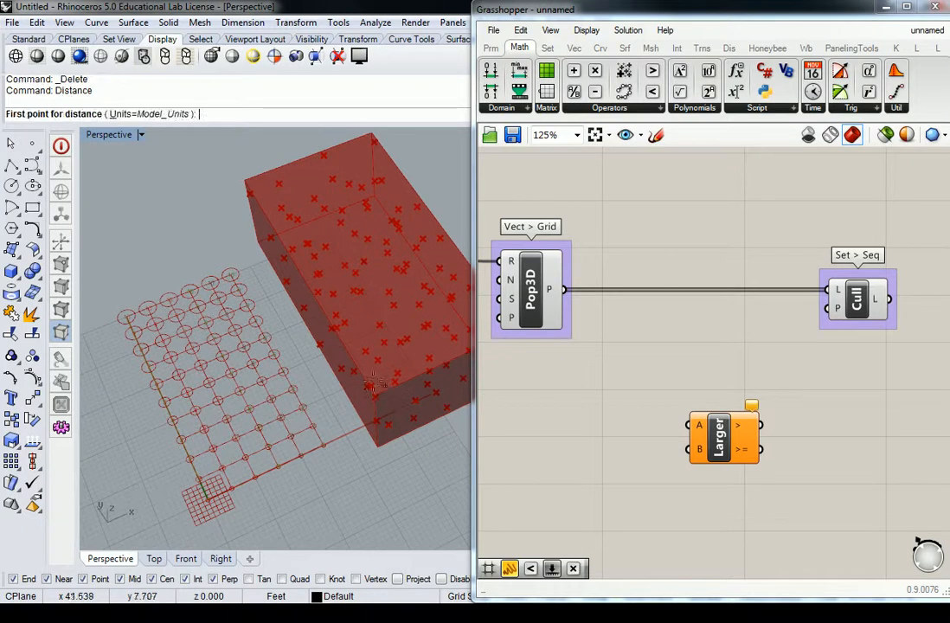
click(248, 253)
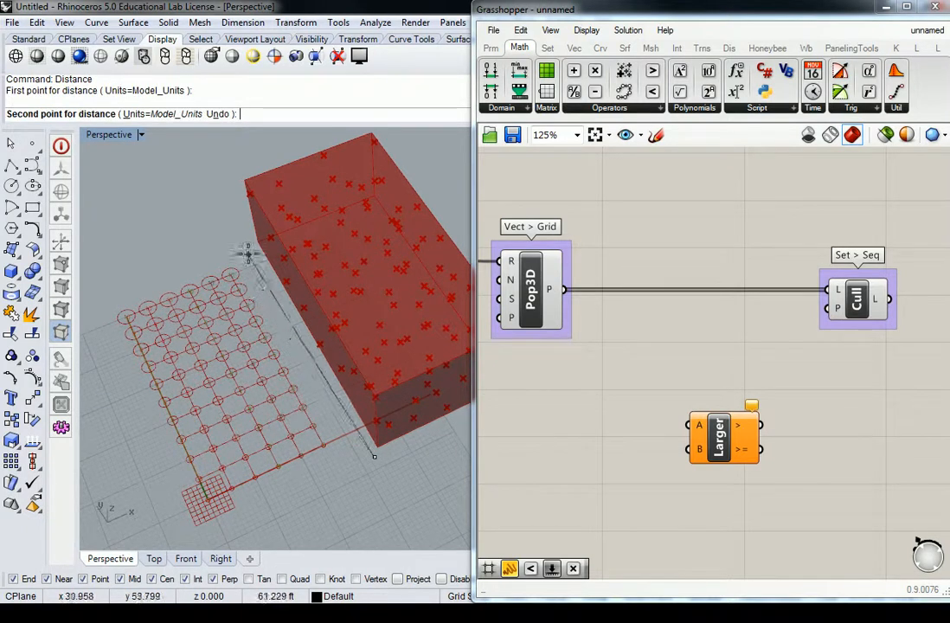
click(372, 454)
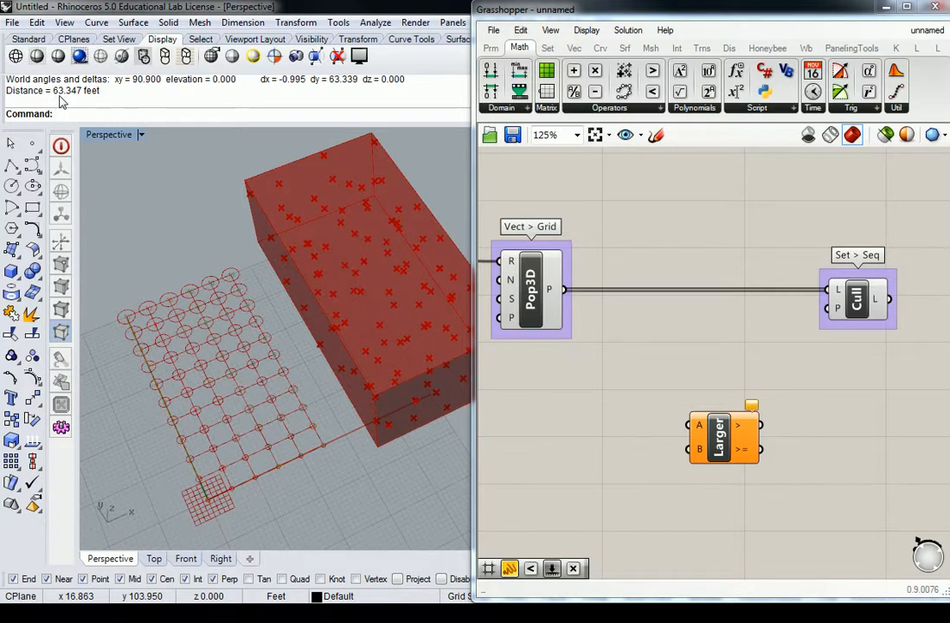
mouse_move(183, 253)
text(-10<)
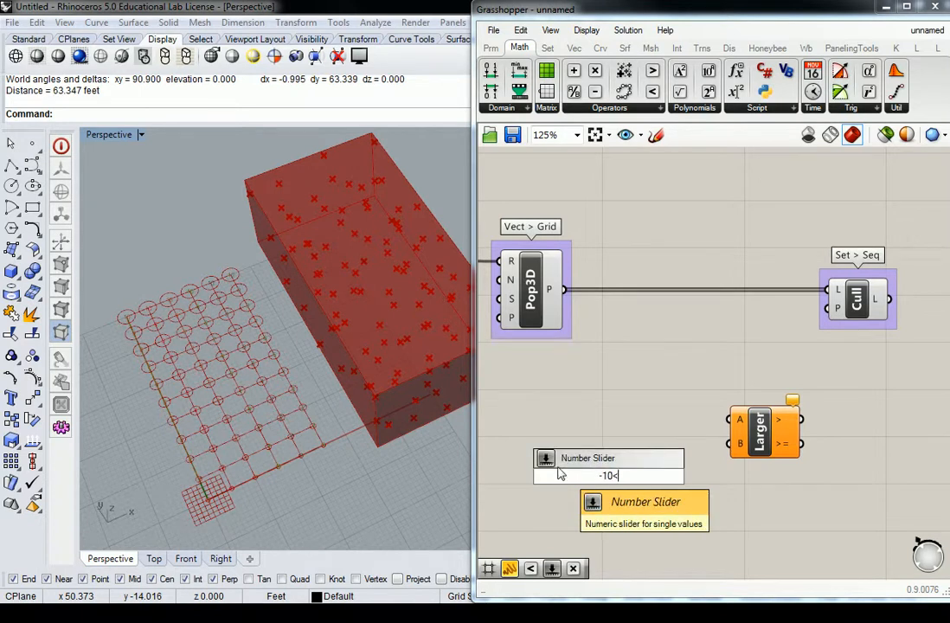
Set up the 23 Number slider (limit 75) for Larger's B input and access the comparison's options
text(75)
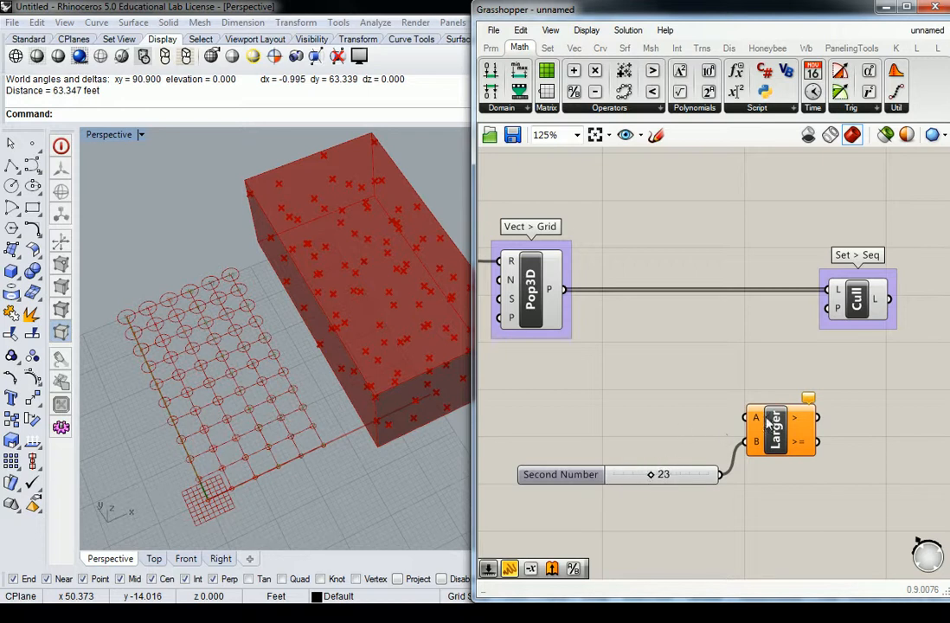
mouse_move(796, 424)
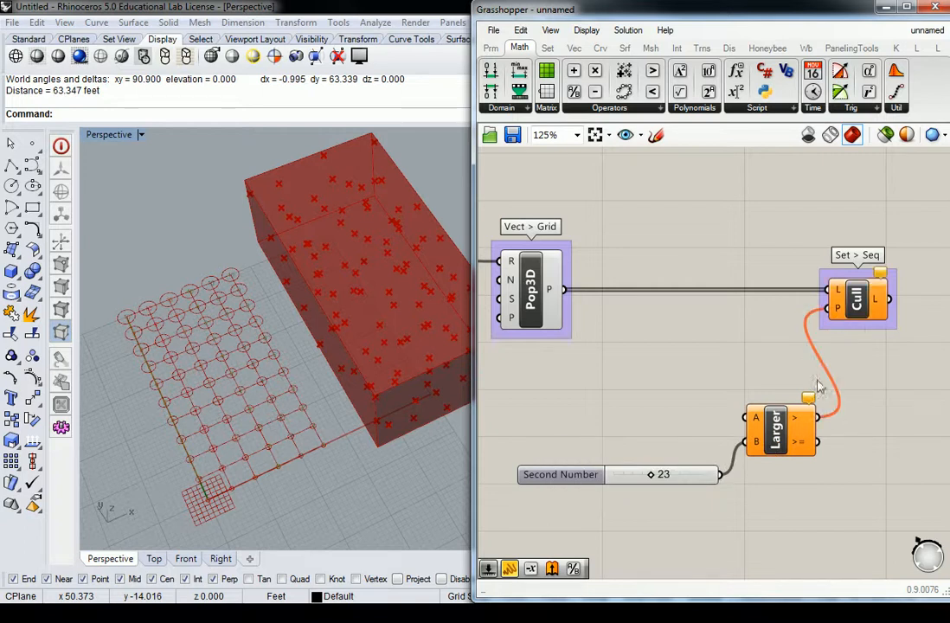
mouse_move(675, 364)
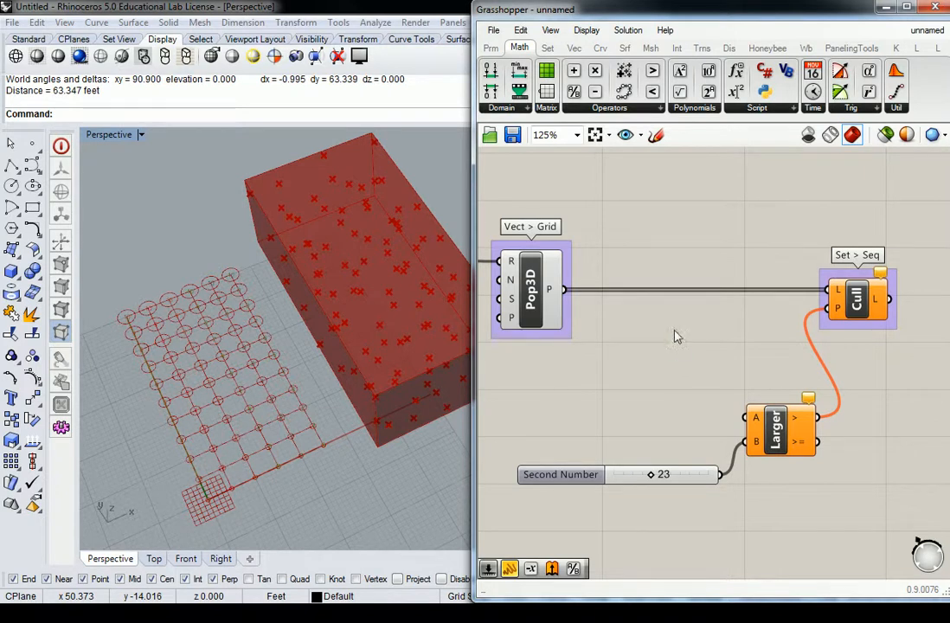
click(774, 428)
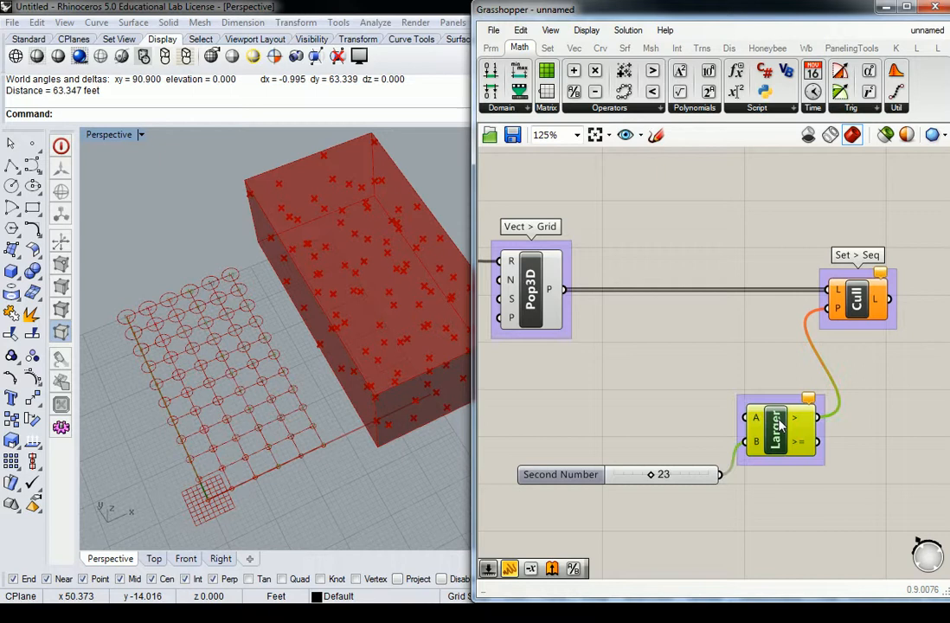
right_click(778, 428)
text(MAth > Ops)
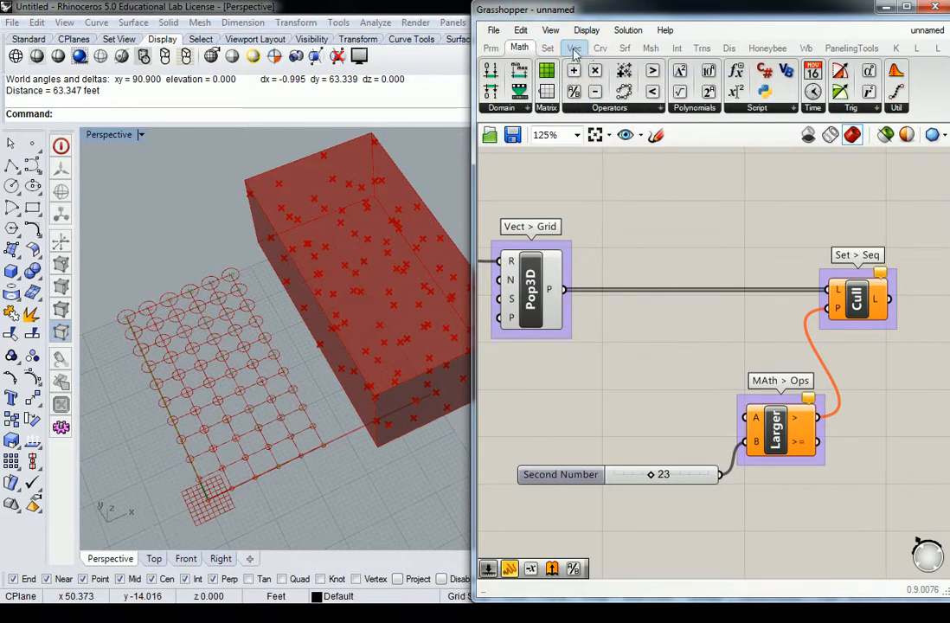
Add Deconstruct Point, sweep the Y cutoff between -10 and 52, and settle at 18
click(573, 48)
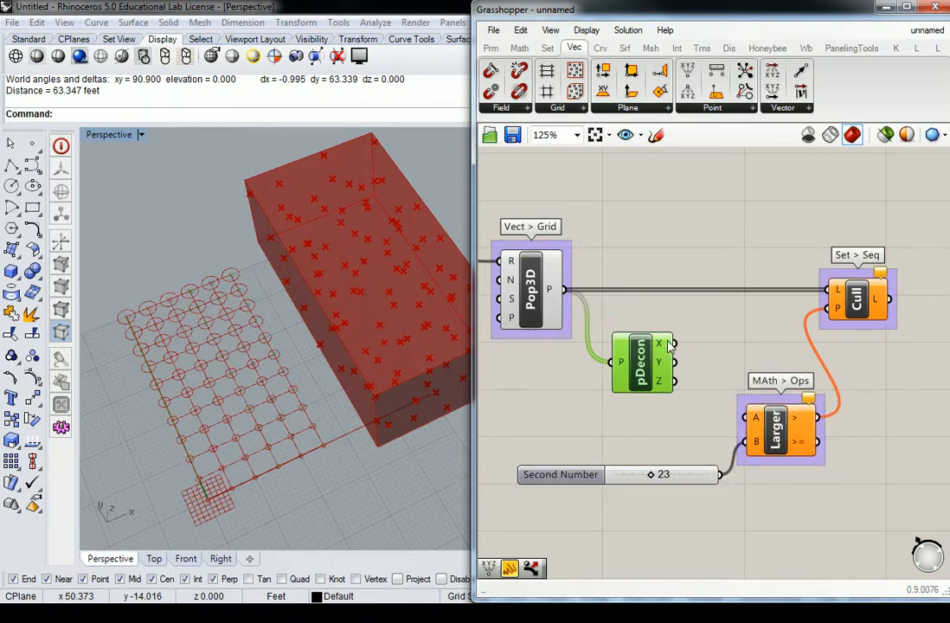
mouse_move(661, 343)
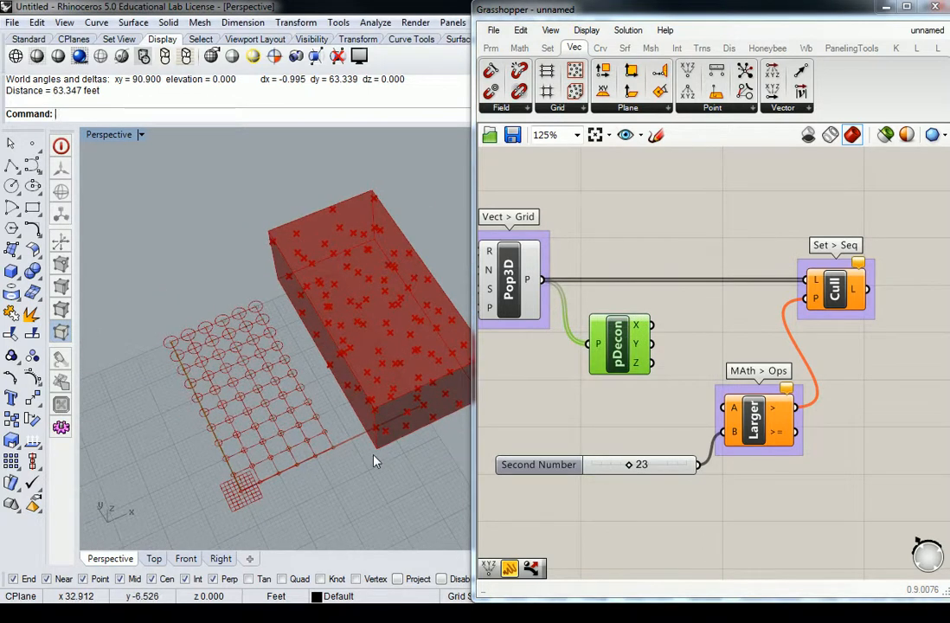
mouse_move(647, 352)
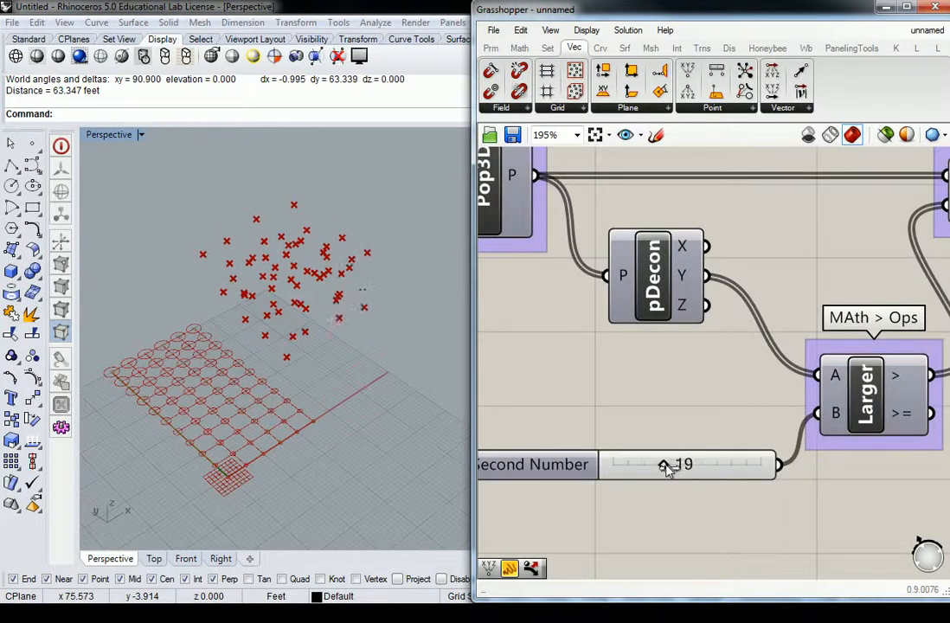
drag(666, 464, 614, 464)
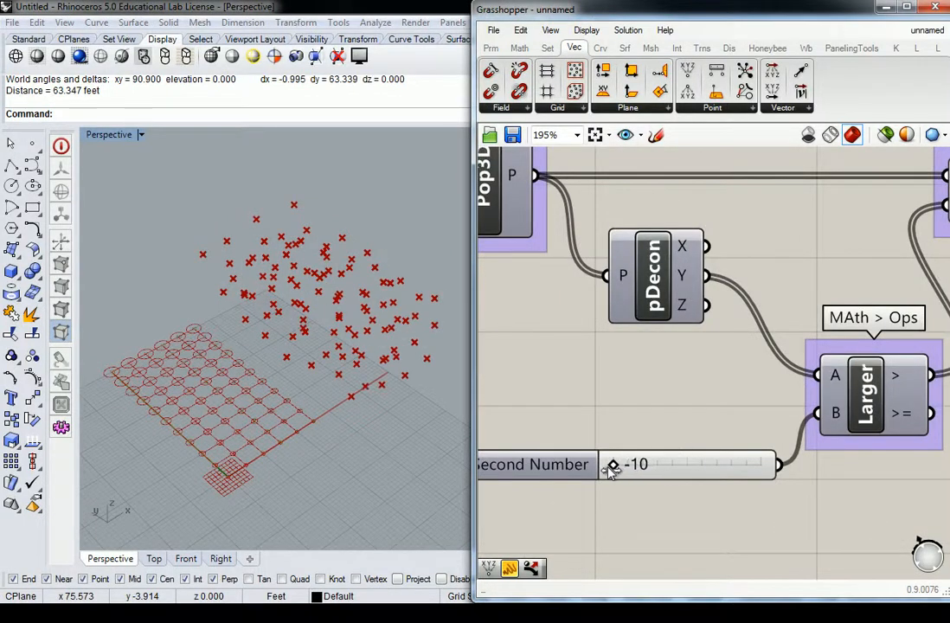
drag(612, 464, 675, 465)
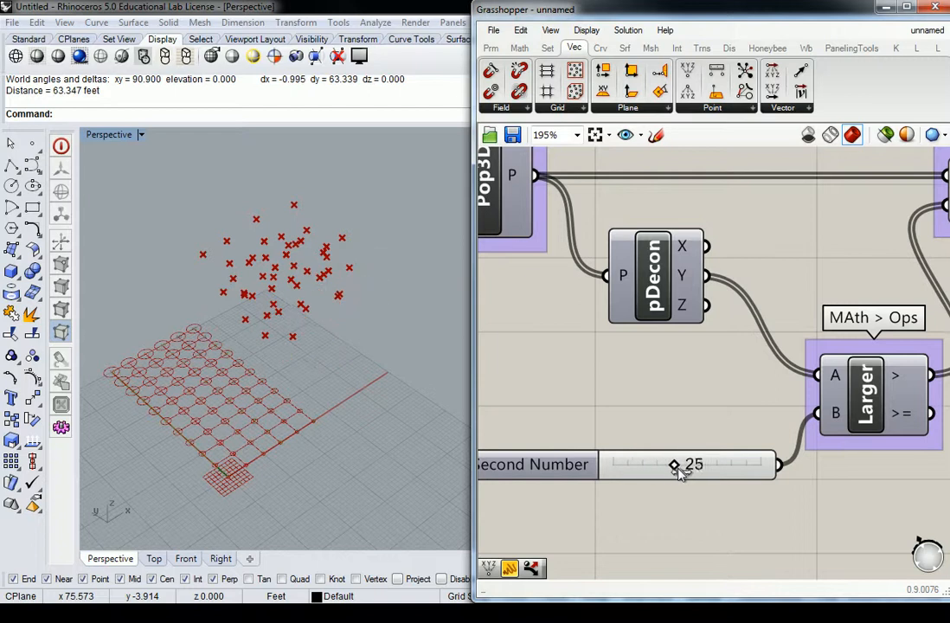
drag(675, 466, 720, 466)
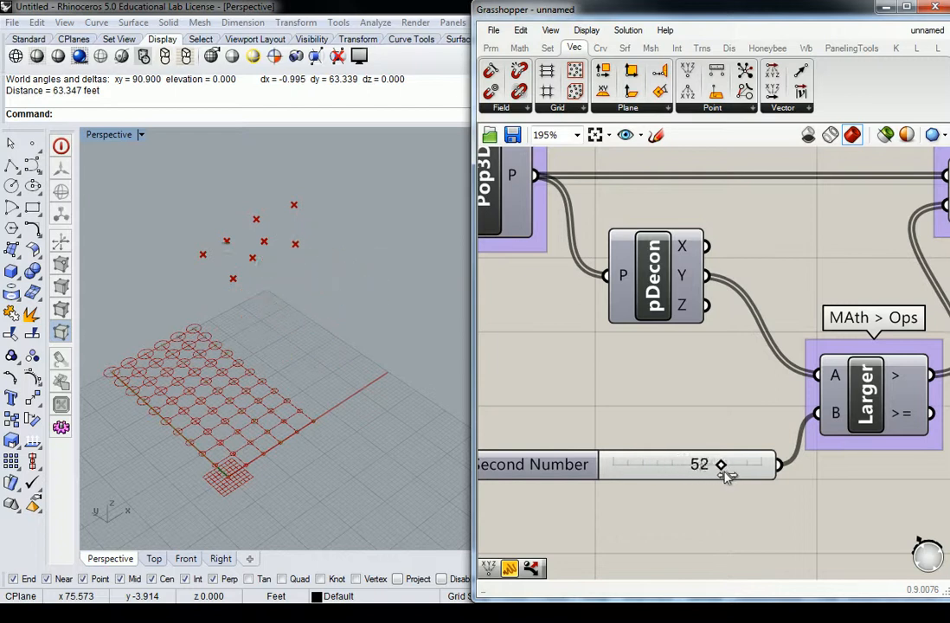
drag(721, 464, 667, 465)
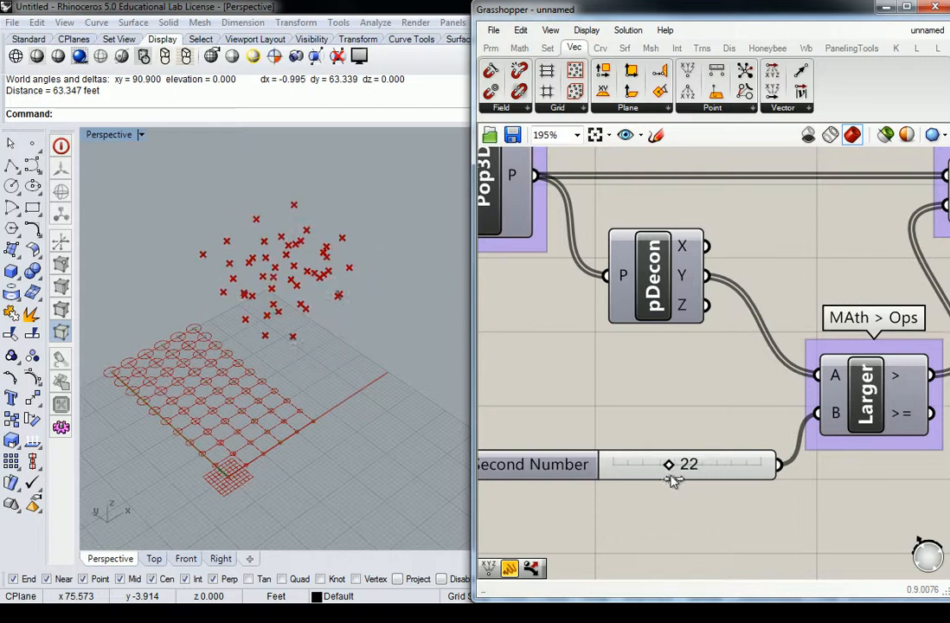
drag(683, 465, 614, 465)
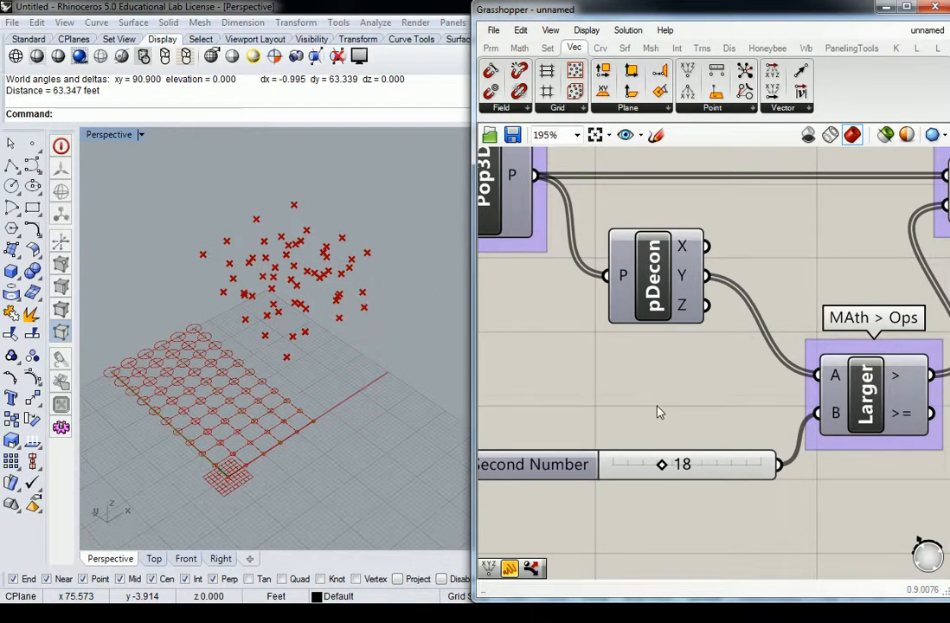
scroll(down, 3)
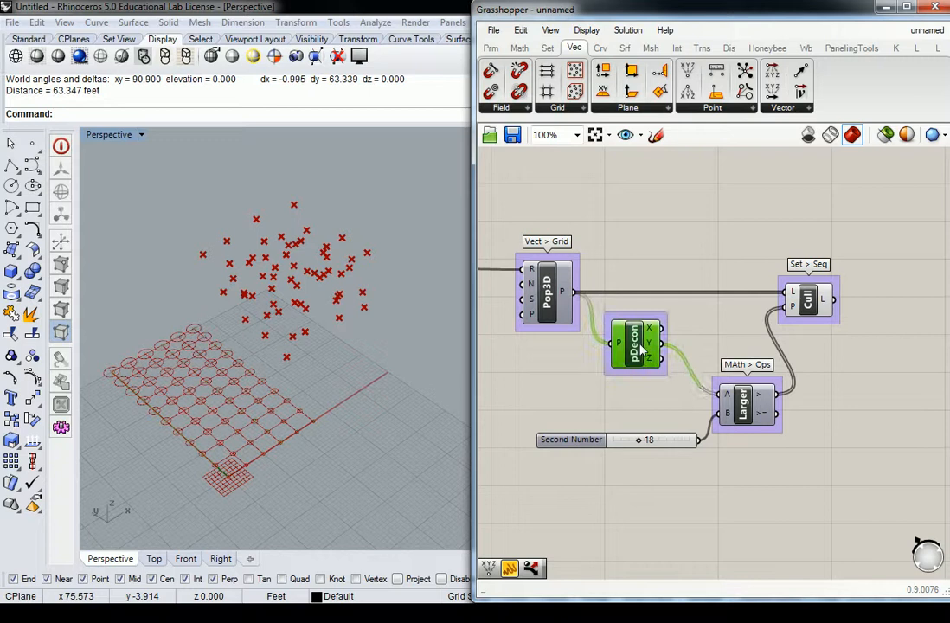
Group the Deconstruct Point component and label the group Vect > Point
right_click(636, 342)
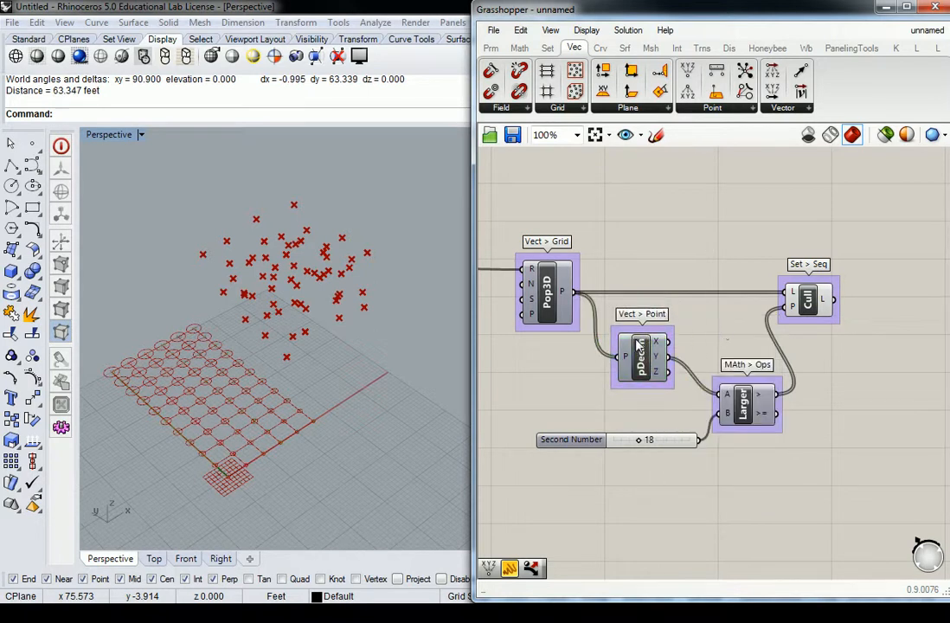
mouse_move(641, 357)
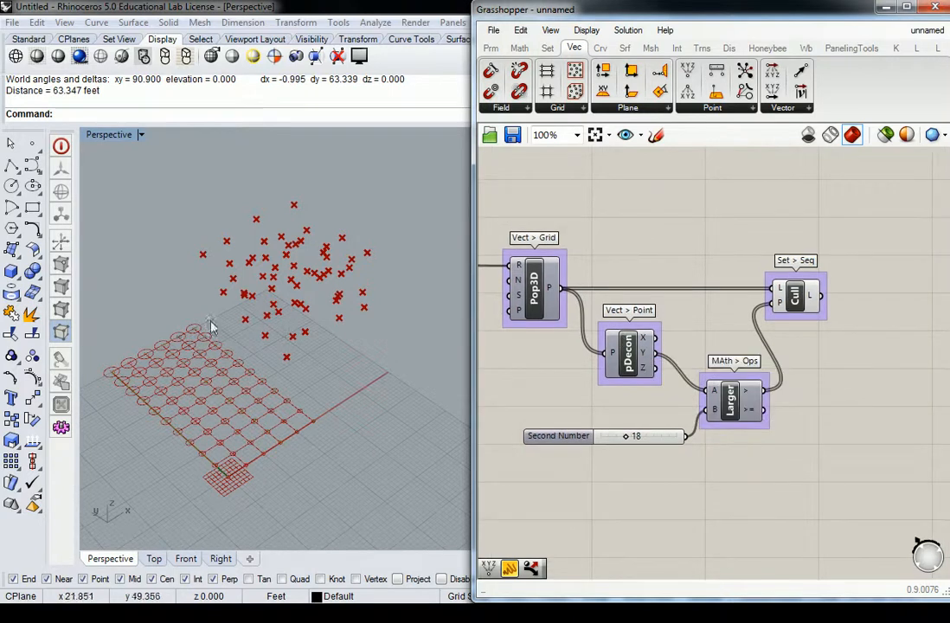
mouse_move(400, 449)
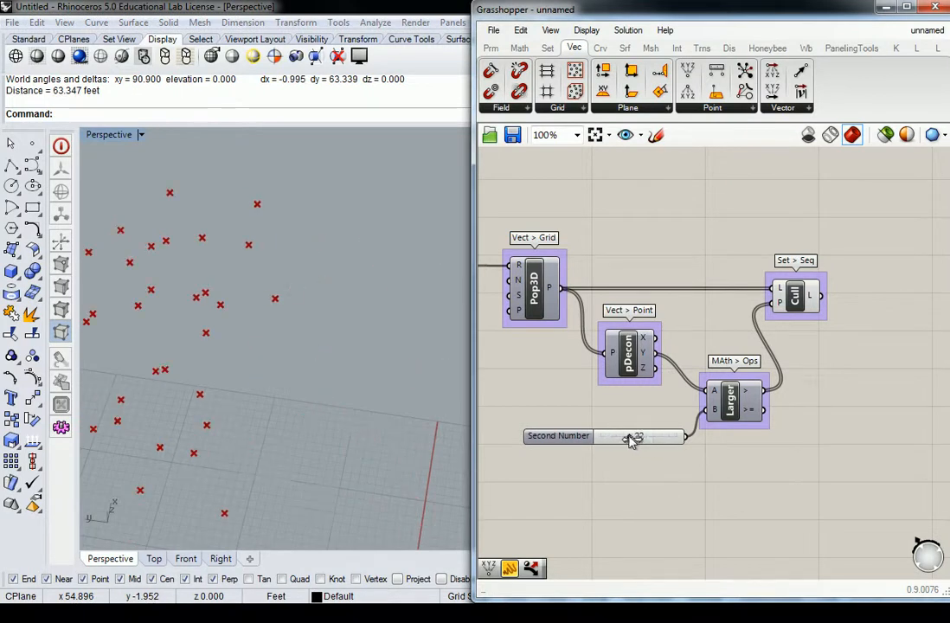
mouse_move(638, 436)
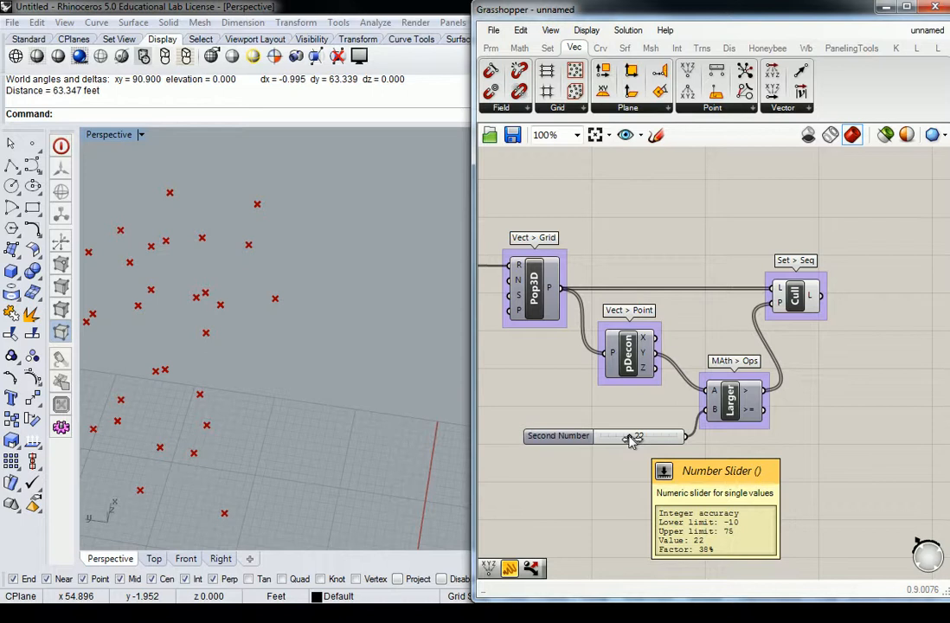
mouse_move(608, 395)
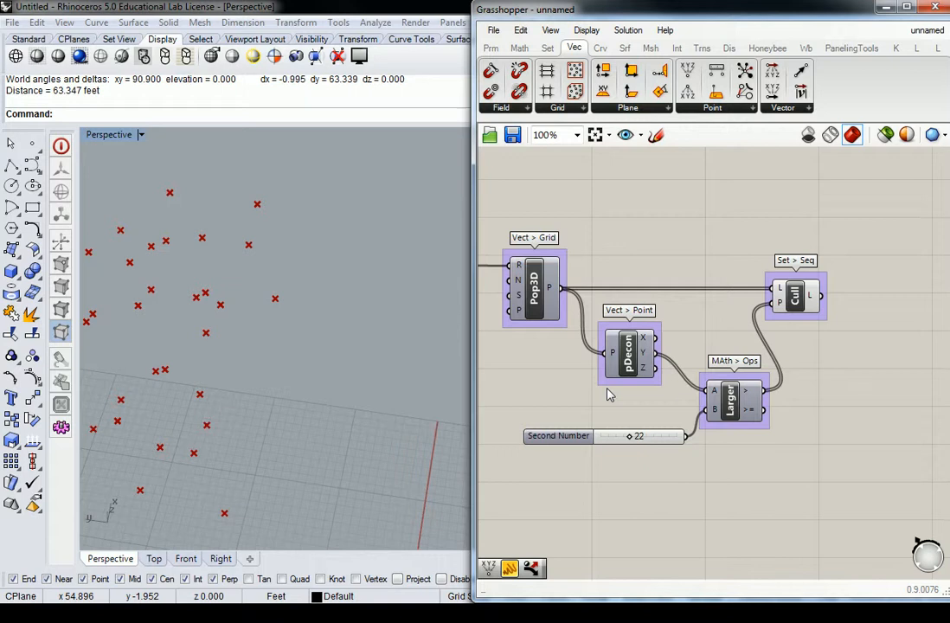
mouse_move(614, 383)
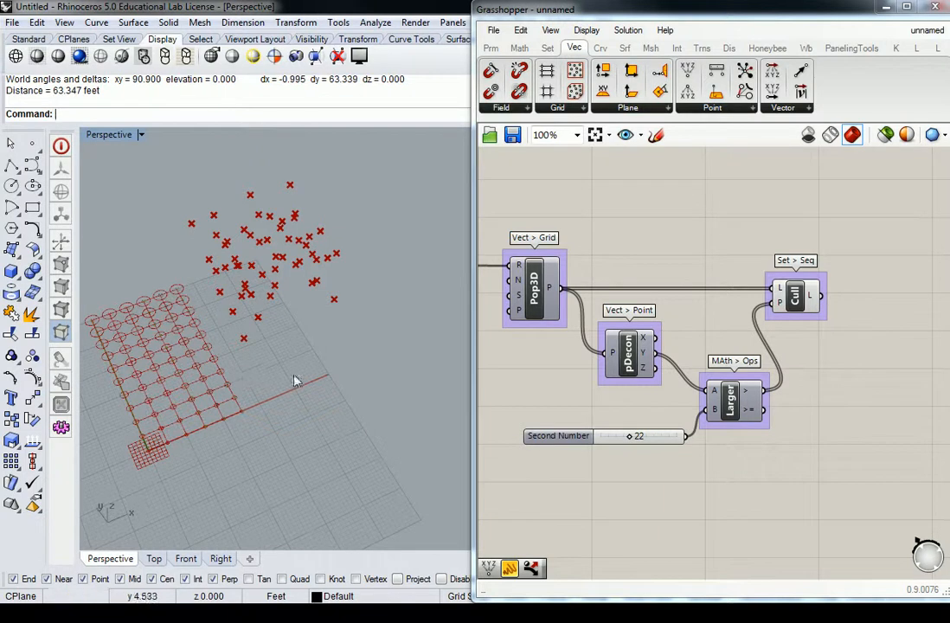
mouse_move(294, 381)
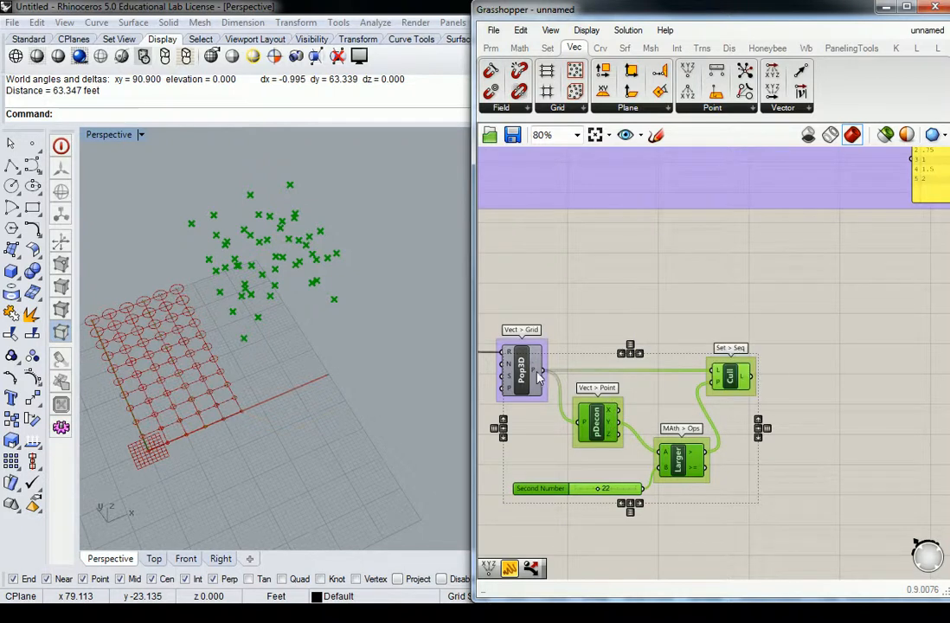
scroll(down, 3)
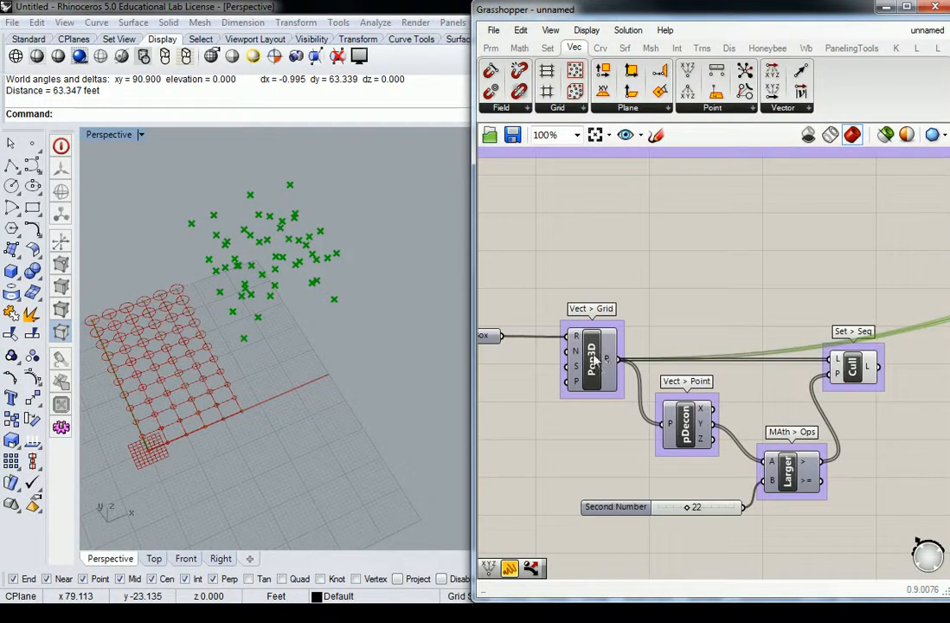
mouse_move(611, 358)
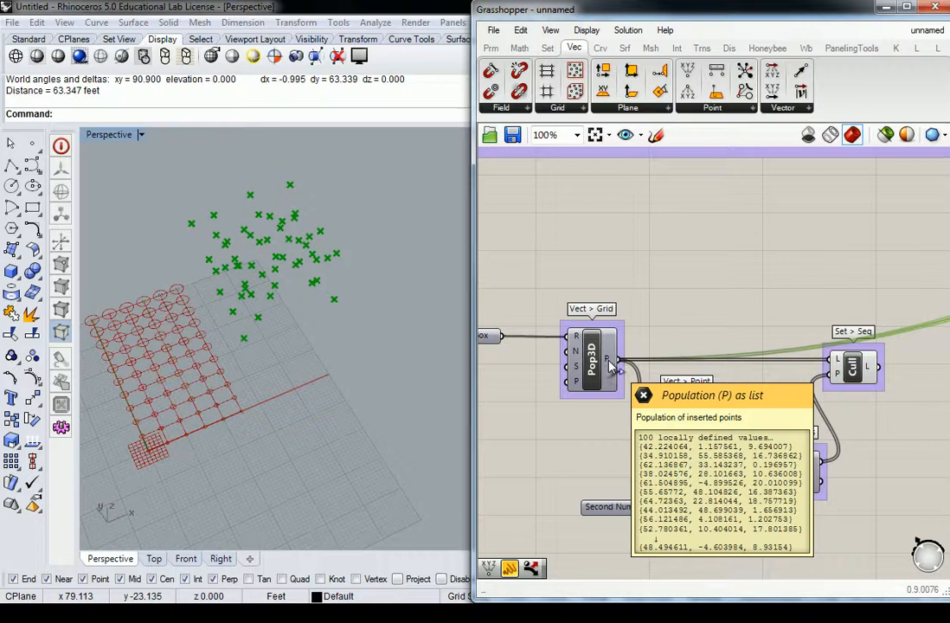
scroll(down, 3)
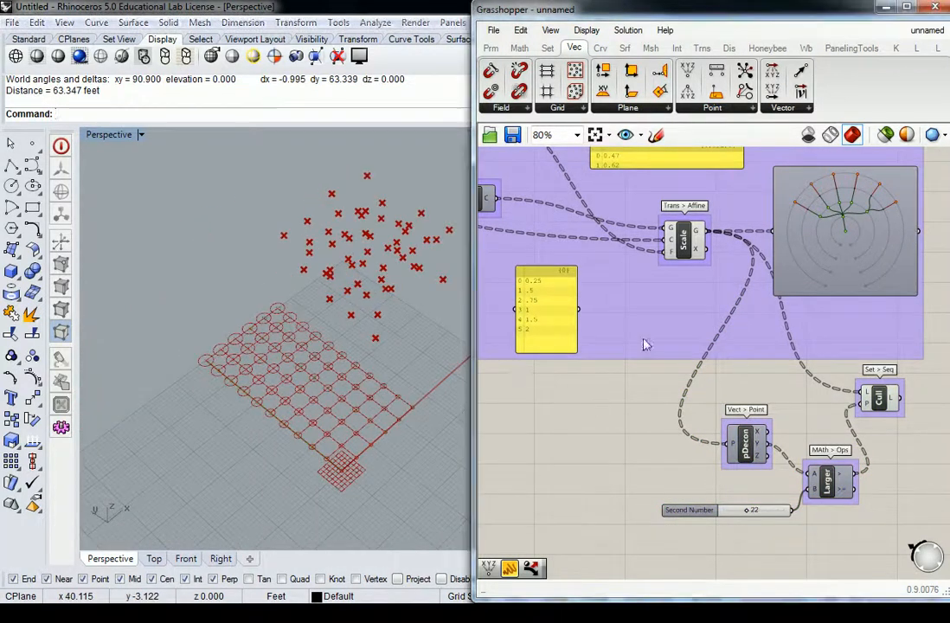
click(683, 241)
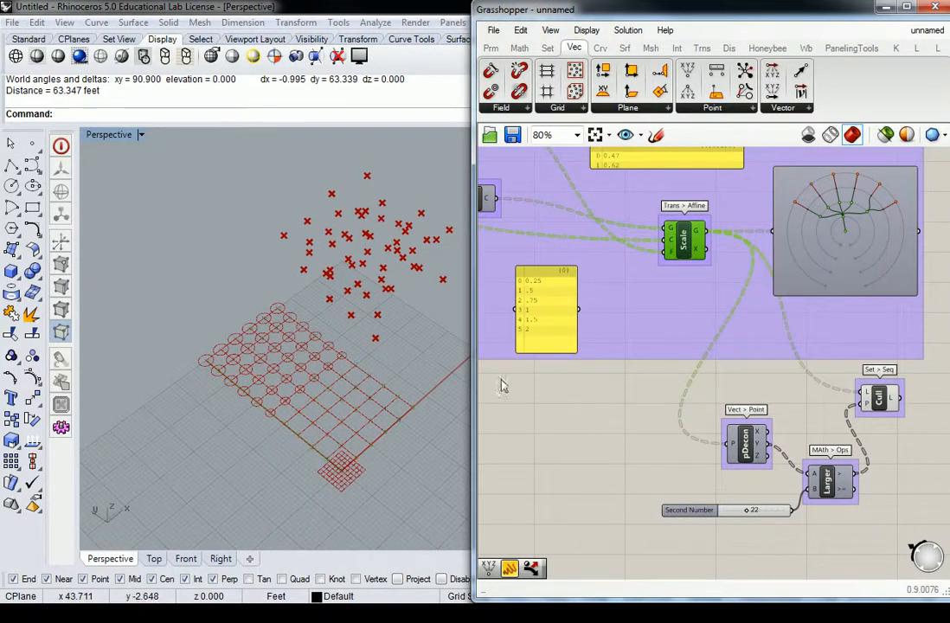
Drag the Larger component's Y-cutoff slider through 32 and 17, settling at 22
scroll(down, 3)
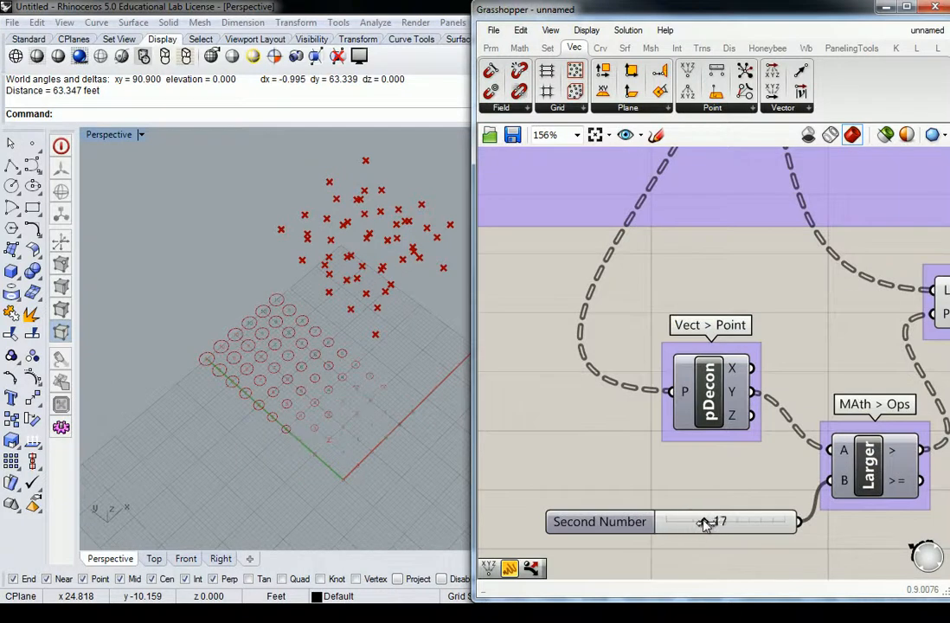
drag(700, 520, 726, 521)
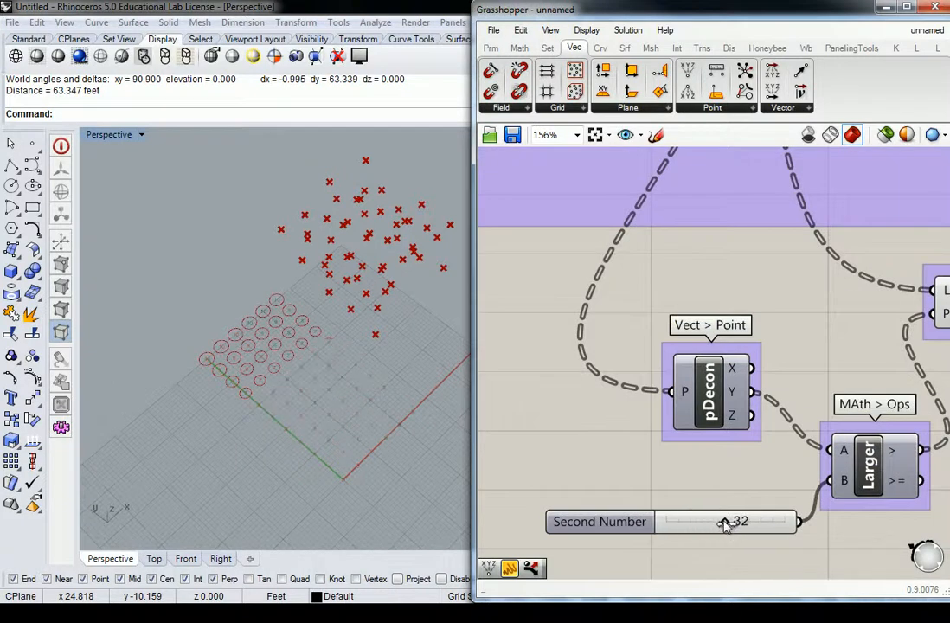
drag(727, 521, 703, 521)
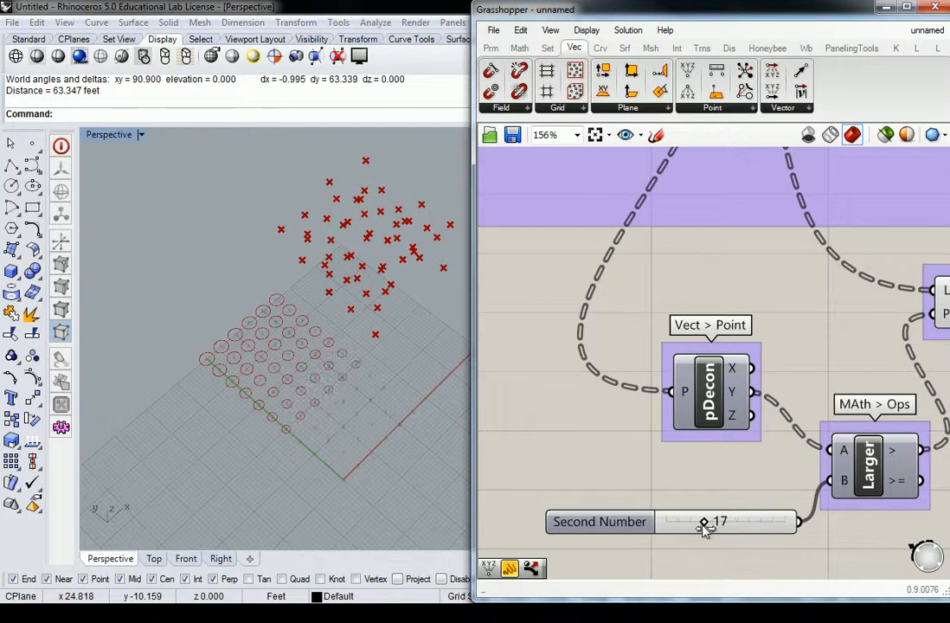
drag(703, 521, 724, 521)
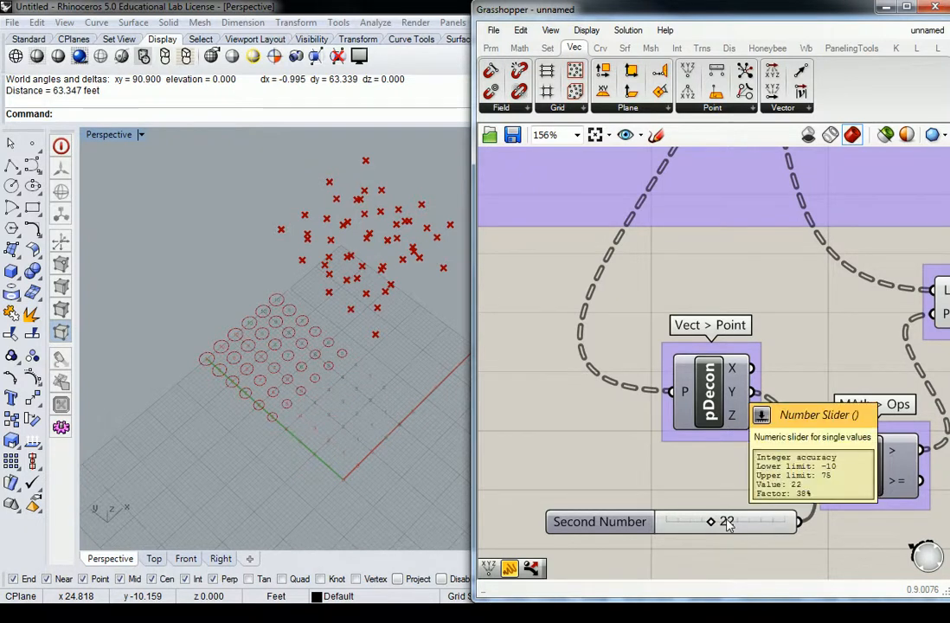
mouse_move(484, 456)
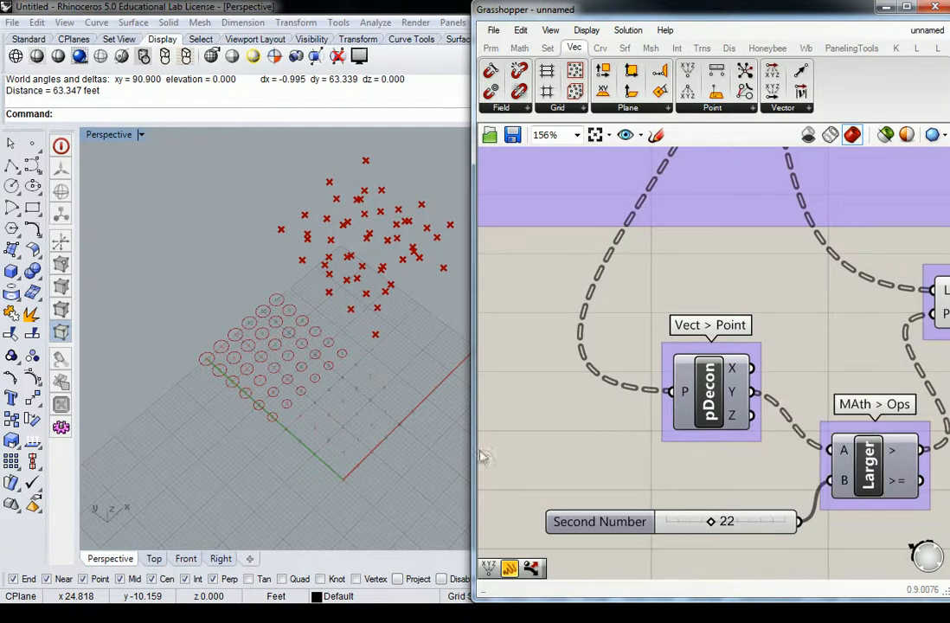
mouse_move(530, 390)
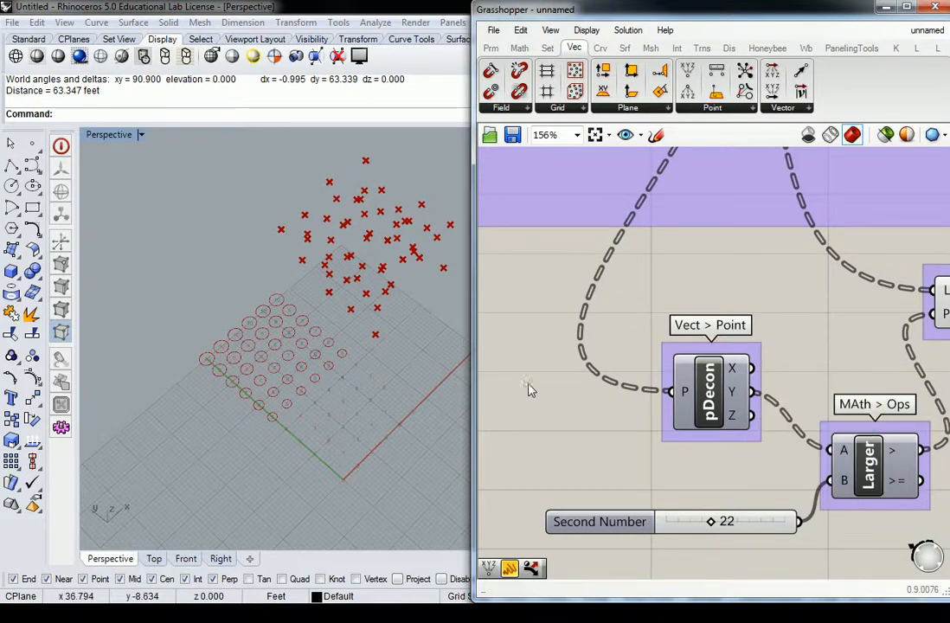
scroll(down, 3)
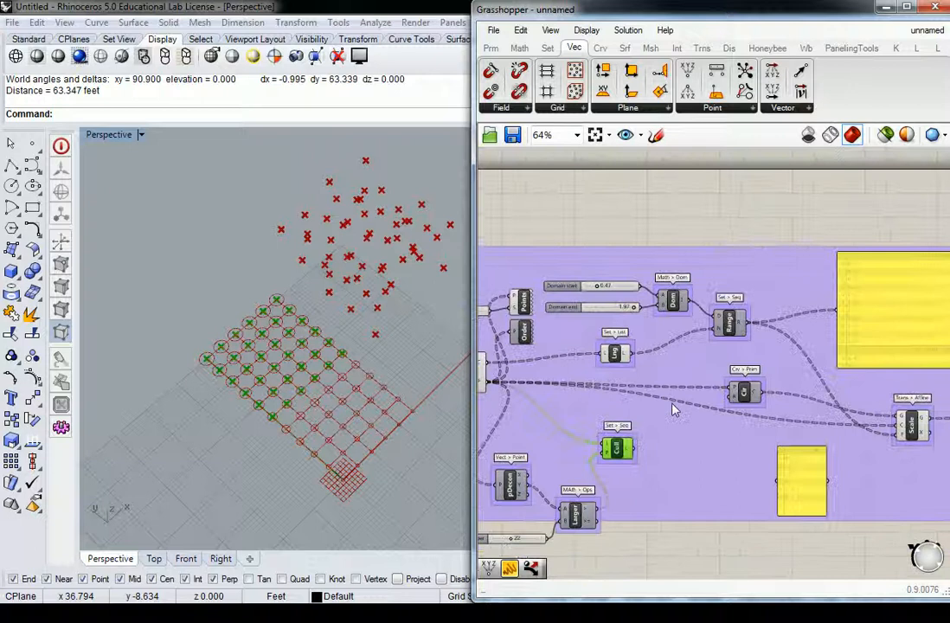
From the canvas context menu, resume the solver so the circles reappear
right_click(674, 409)
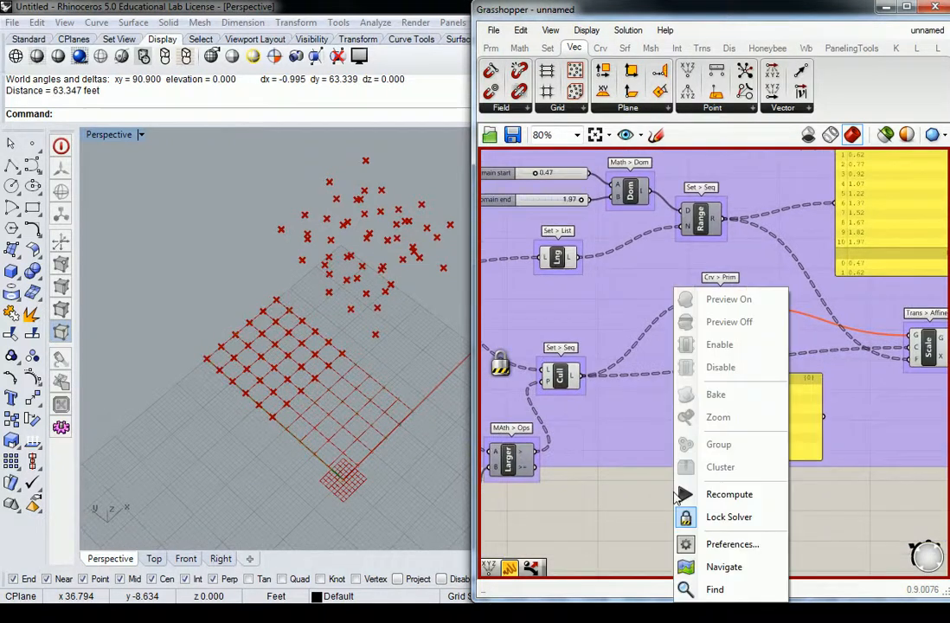
click(719, 345)
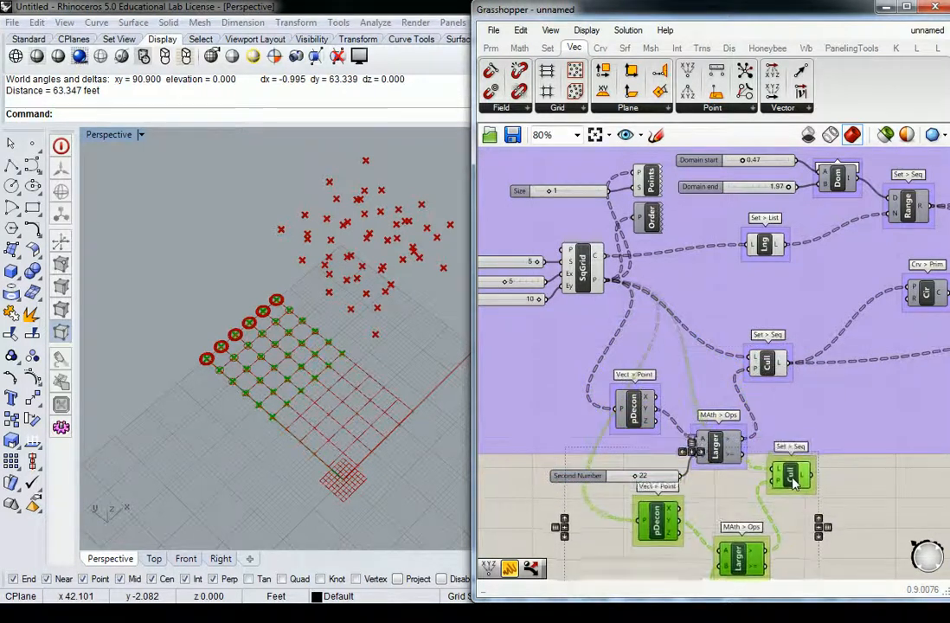
Show the Surface analysis components to reach the Area component
scroll(down, 3)
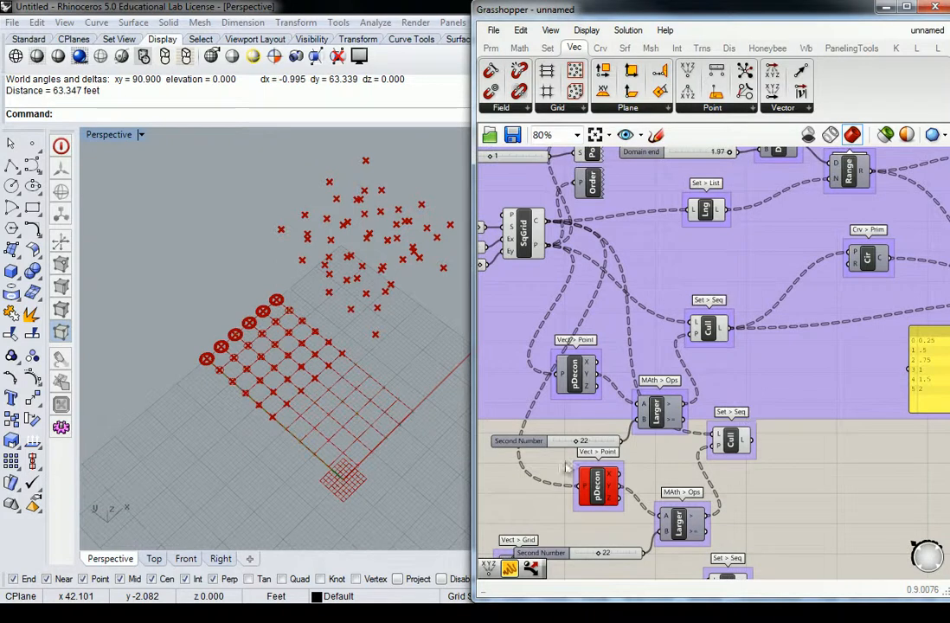
mouse_move(588, 482)
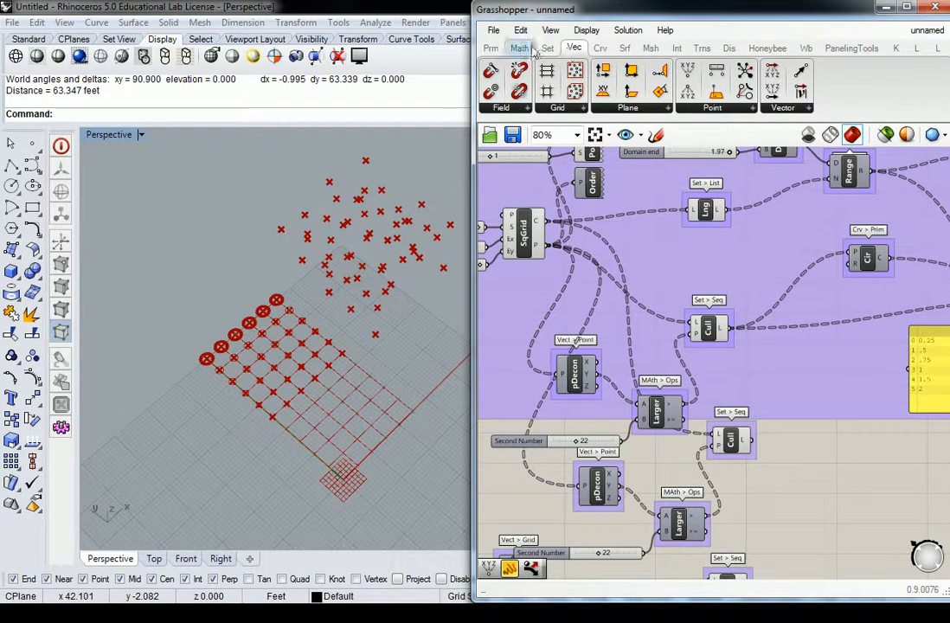
click(624, 47)
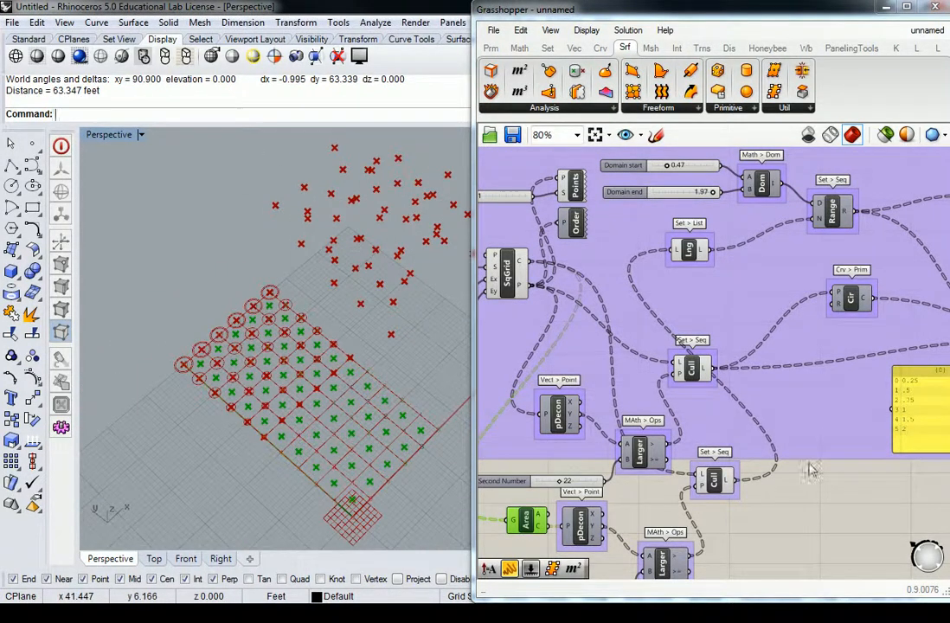
Set the upper new threshold to 29 and lower the bottom threshold from 22 to 9
scroll(down, 3)
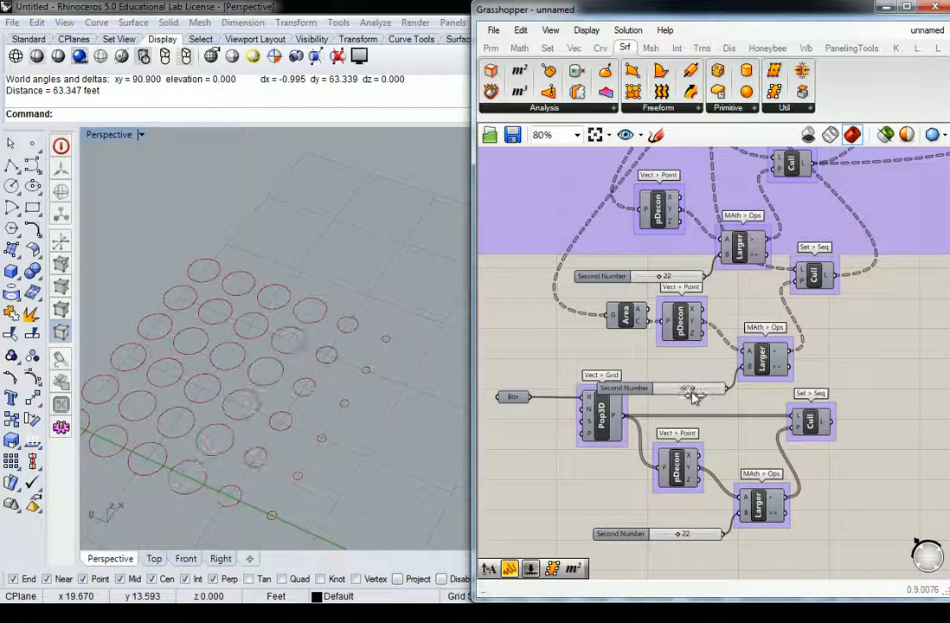
drag(702, 387, 679, 388)
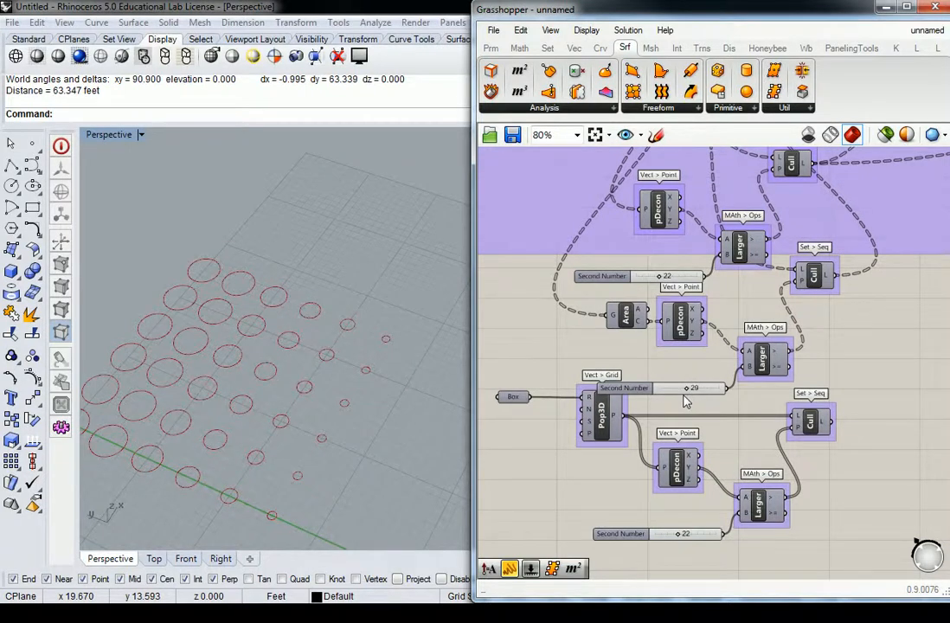
mouse_move(424, 297)
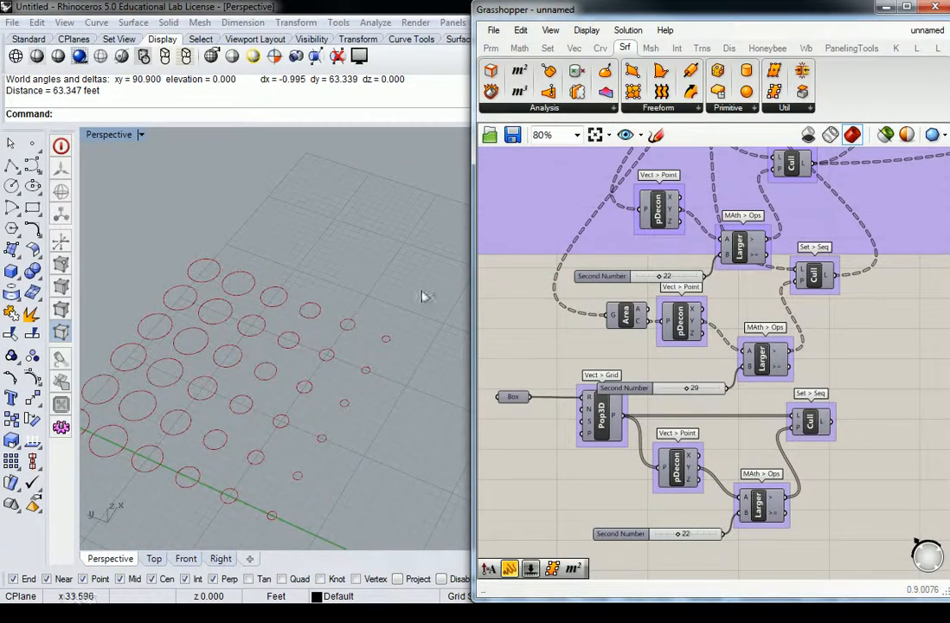
mouse_move(121, 142)
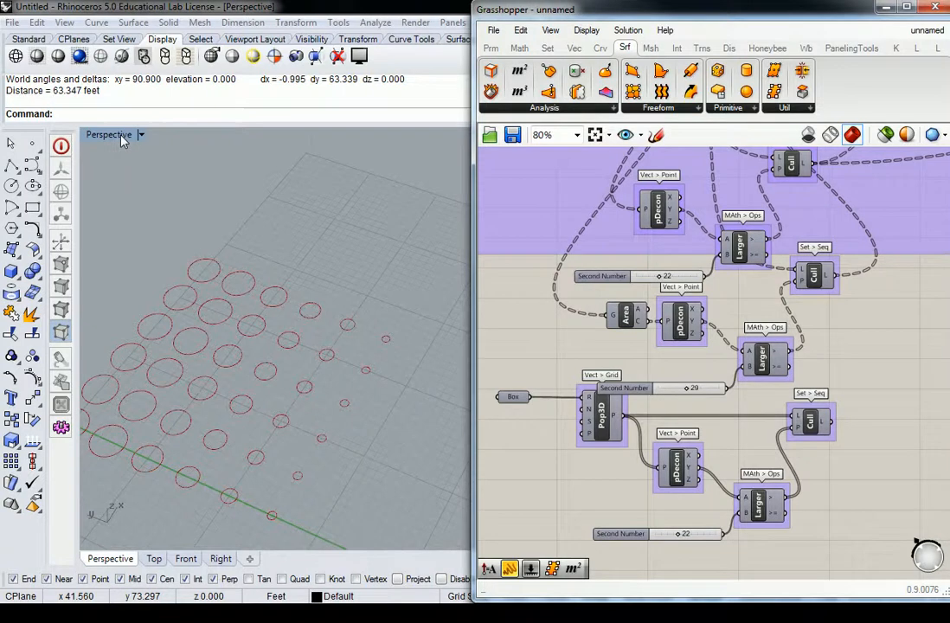
click(108, 134)
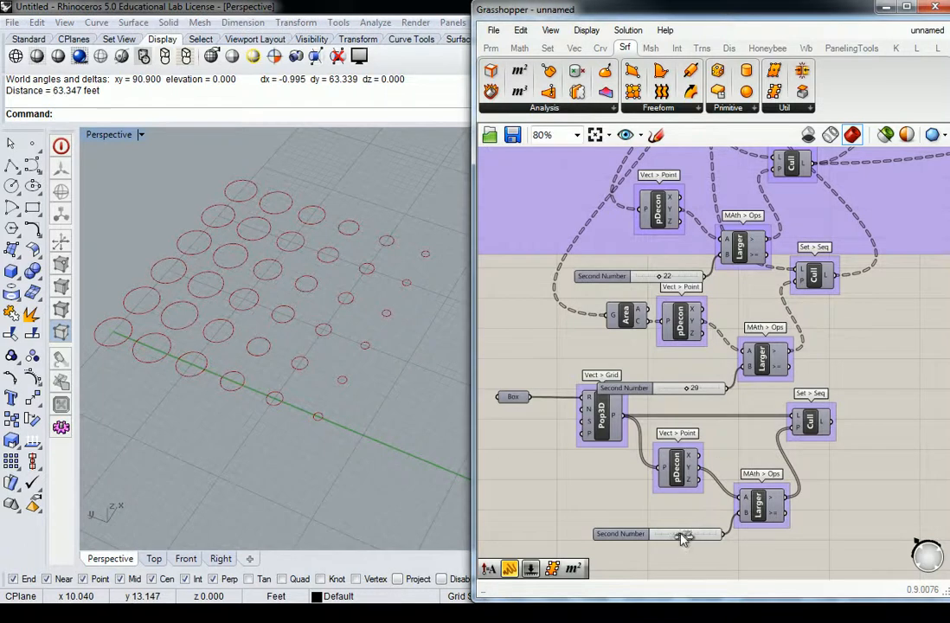
drag(683, 534, 666, 534)
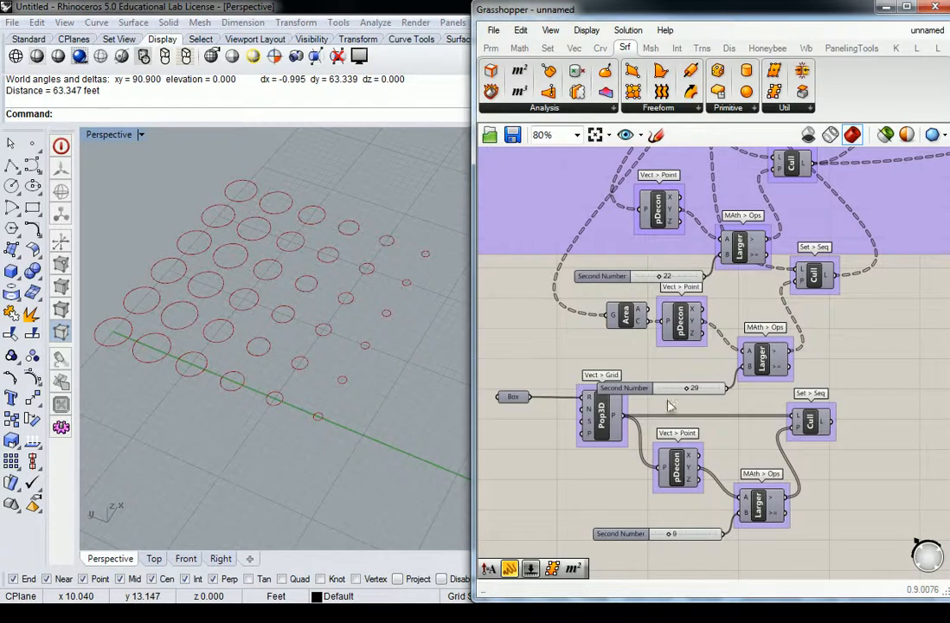
Fine-tune the upper new threshold slider, settling it at 28
drag(686, 387, 692, 388)
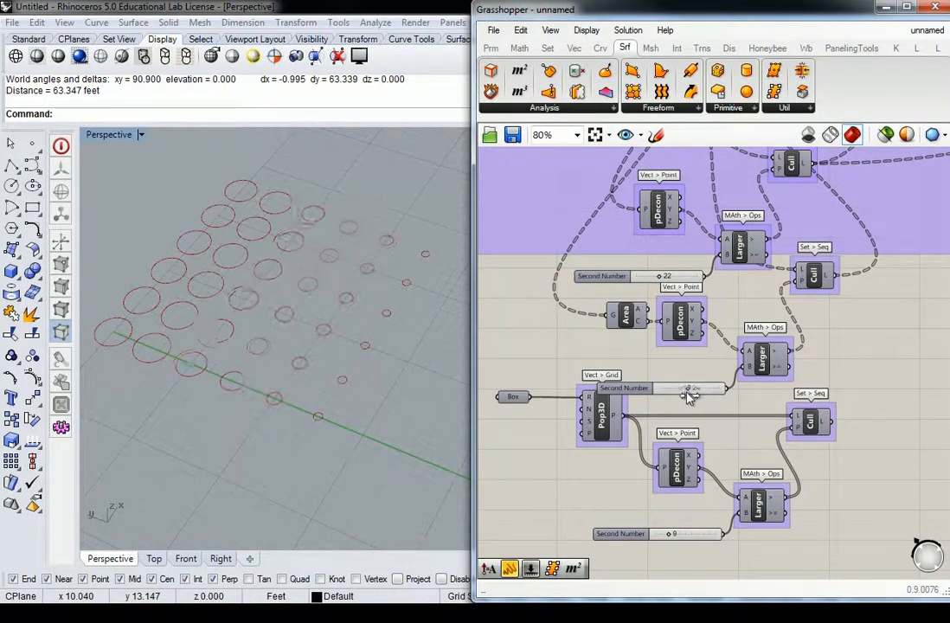
drag(683, 388, 696, 387)
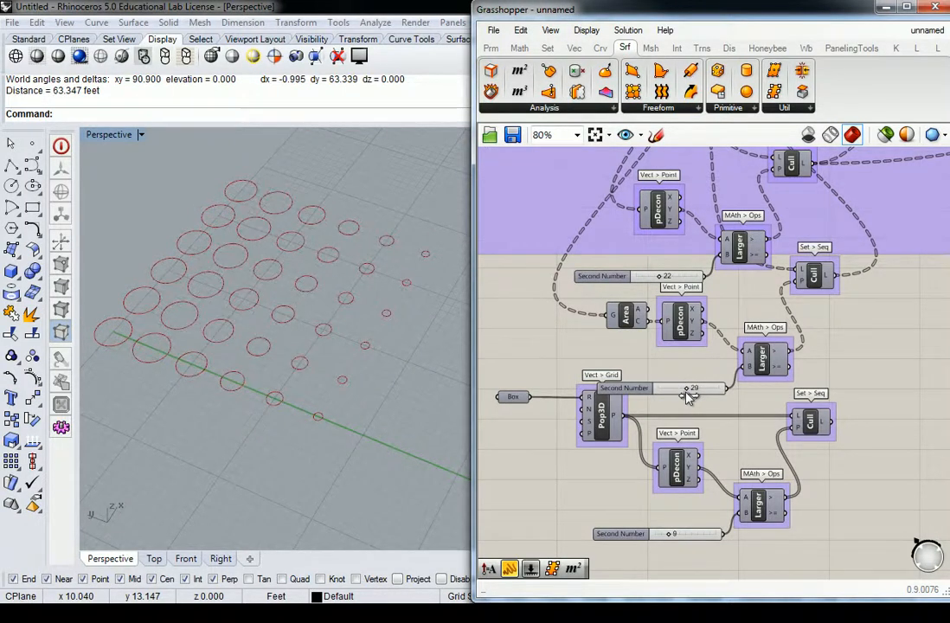
drag(686, 388, 694, 388)
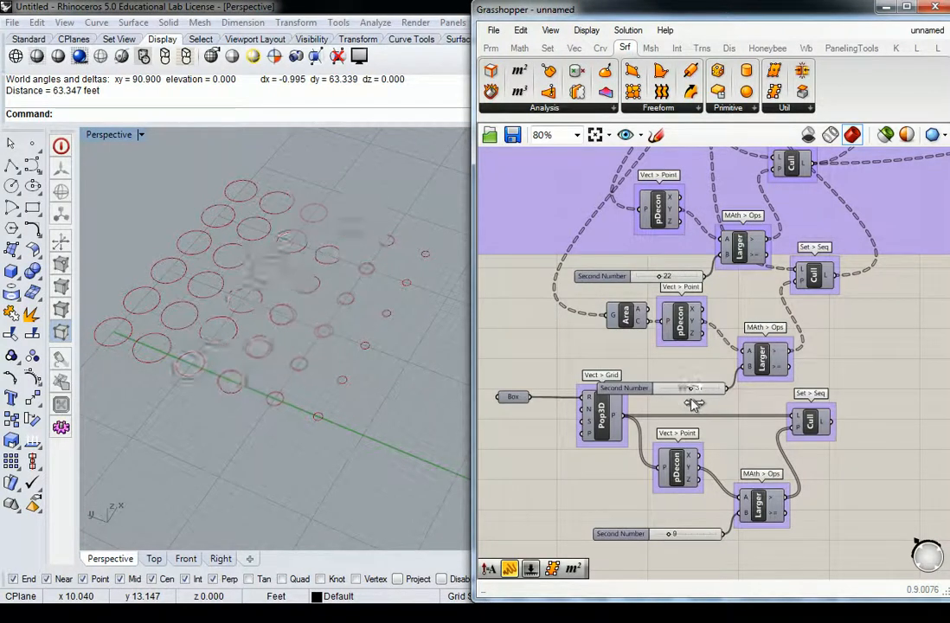
drag(683, 388, 692, 388)
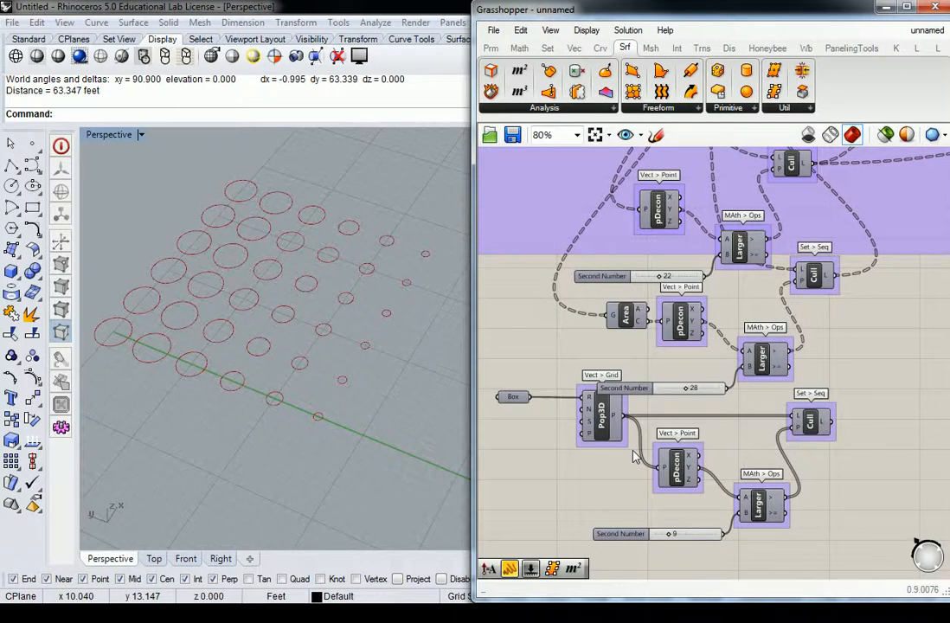
mouse_move(865, 444)
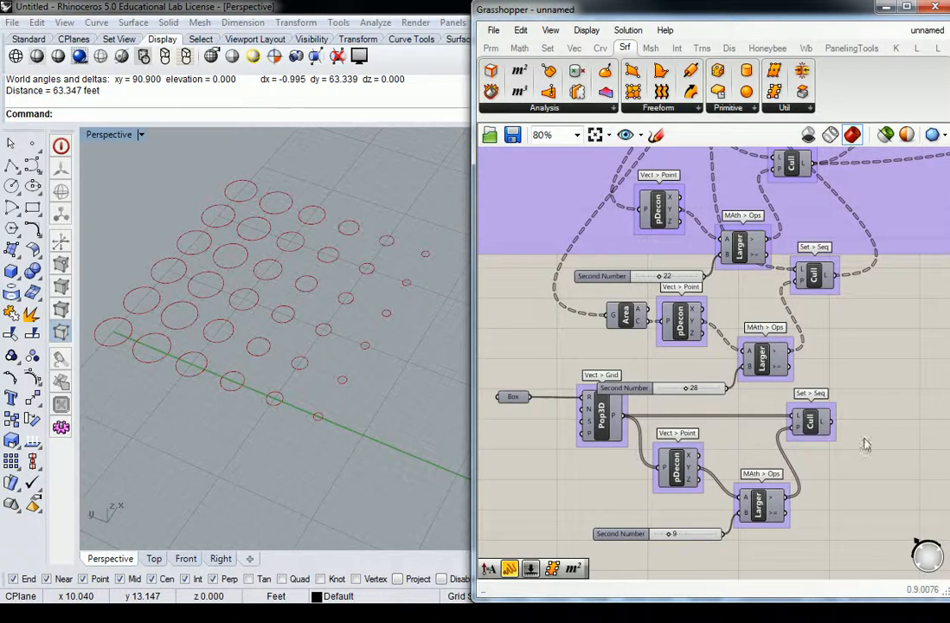
scroll(down, 3)
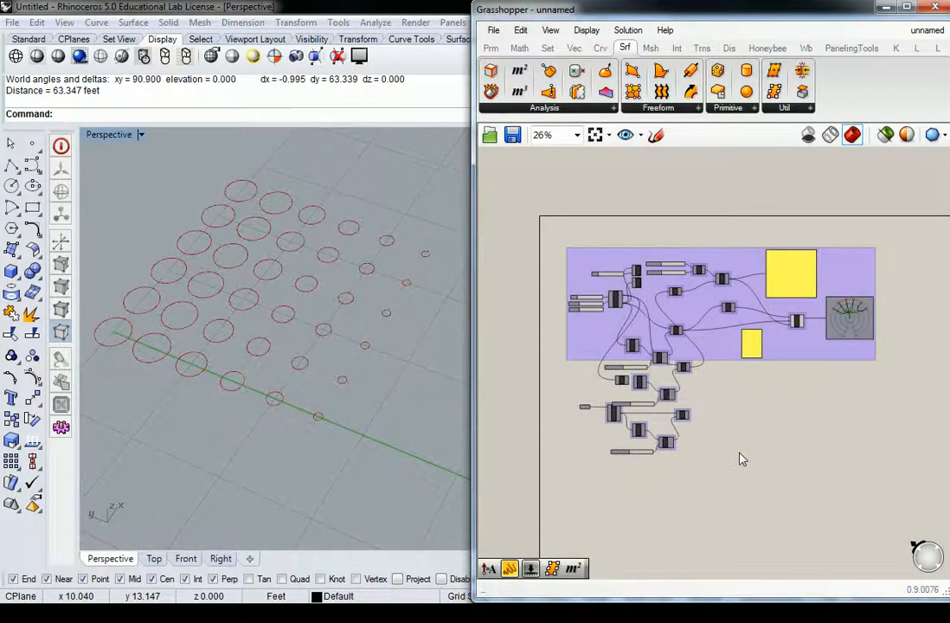